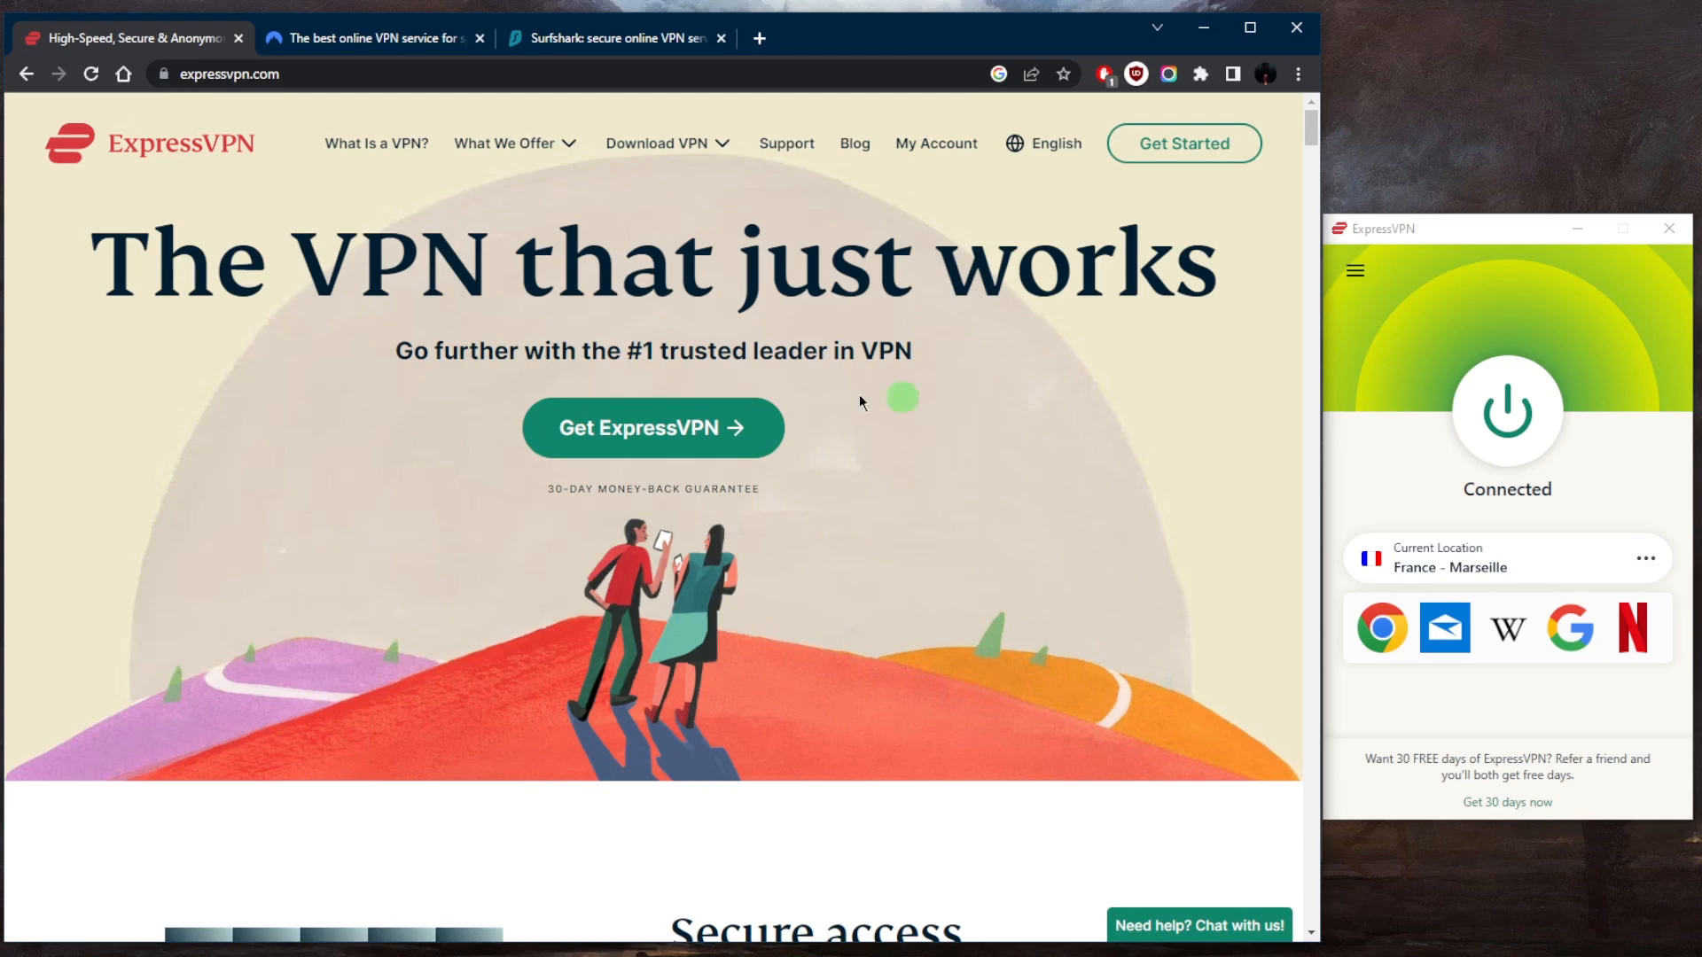
pyautogui.moveTo(904, 447)
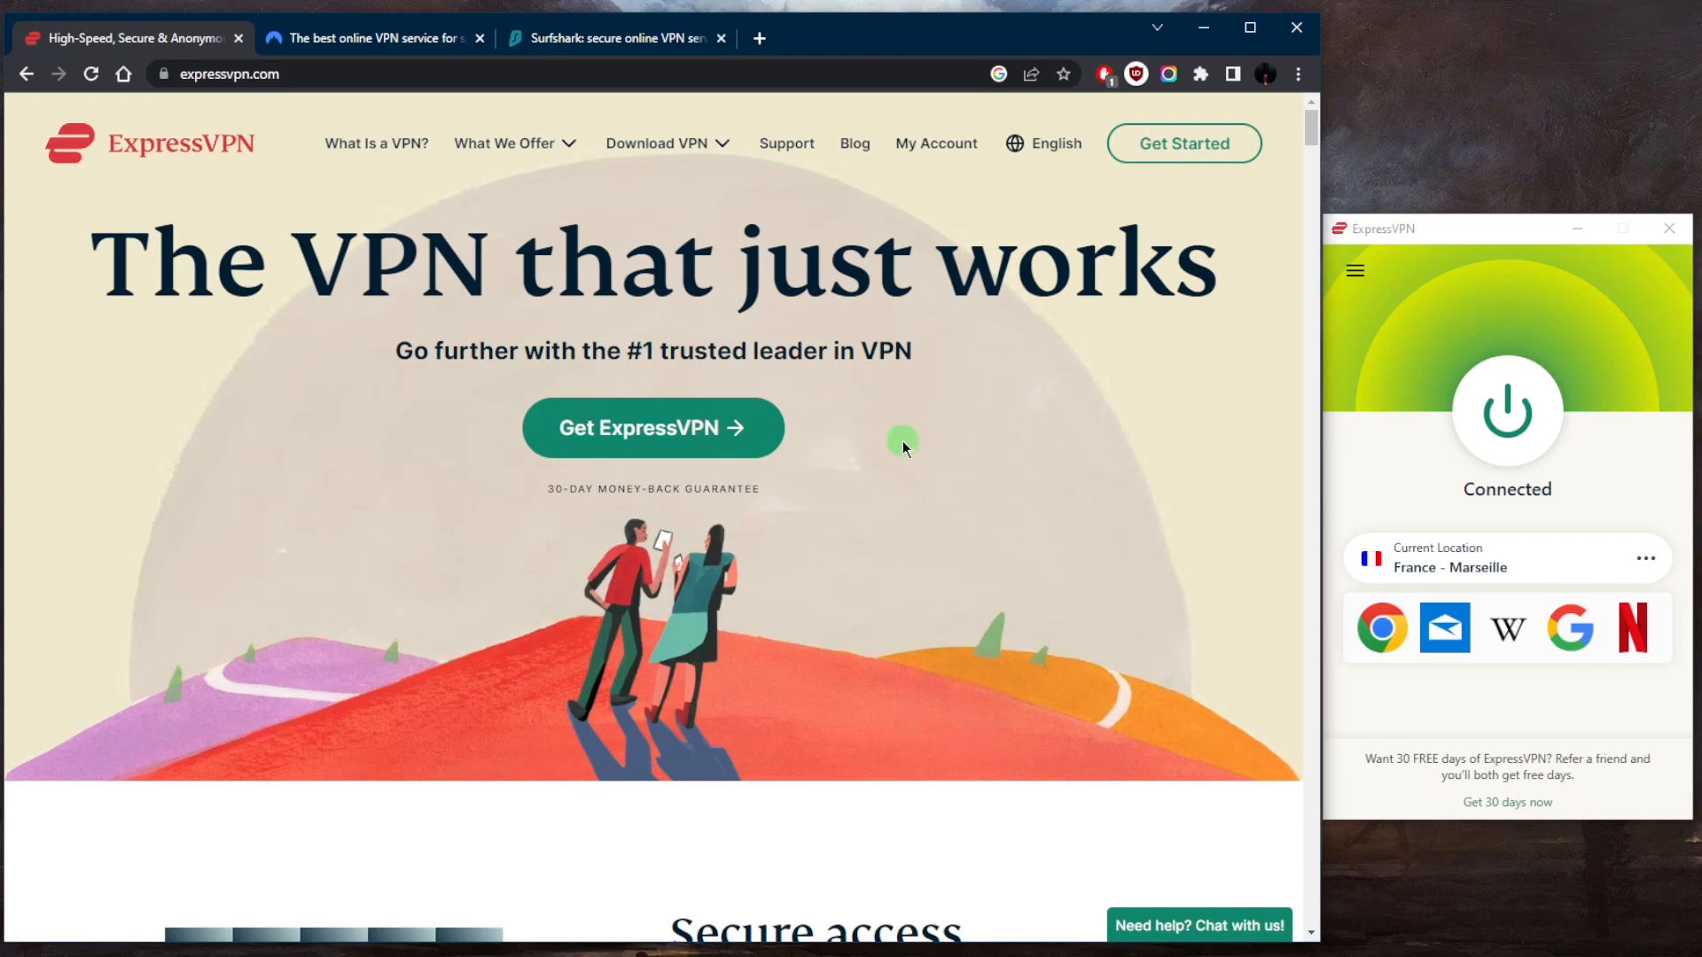
pyautogui.moveTo(913, 458)
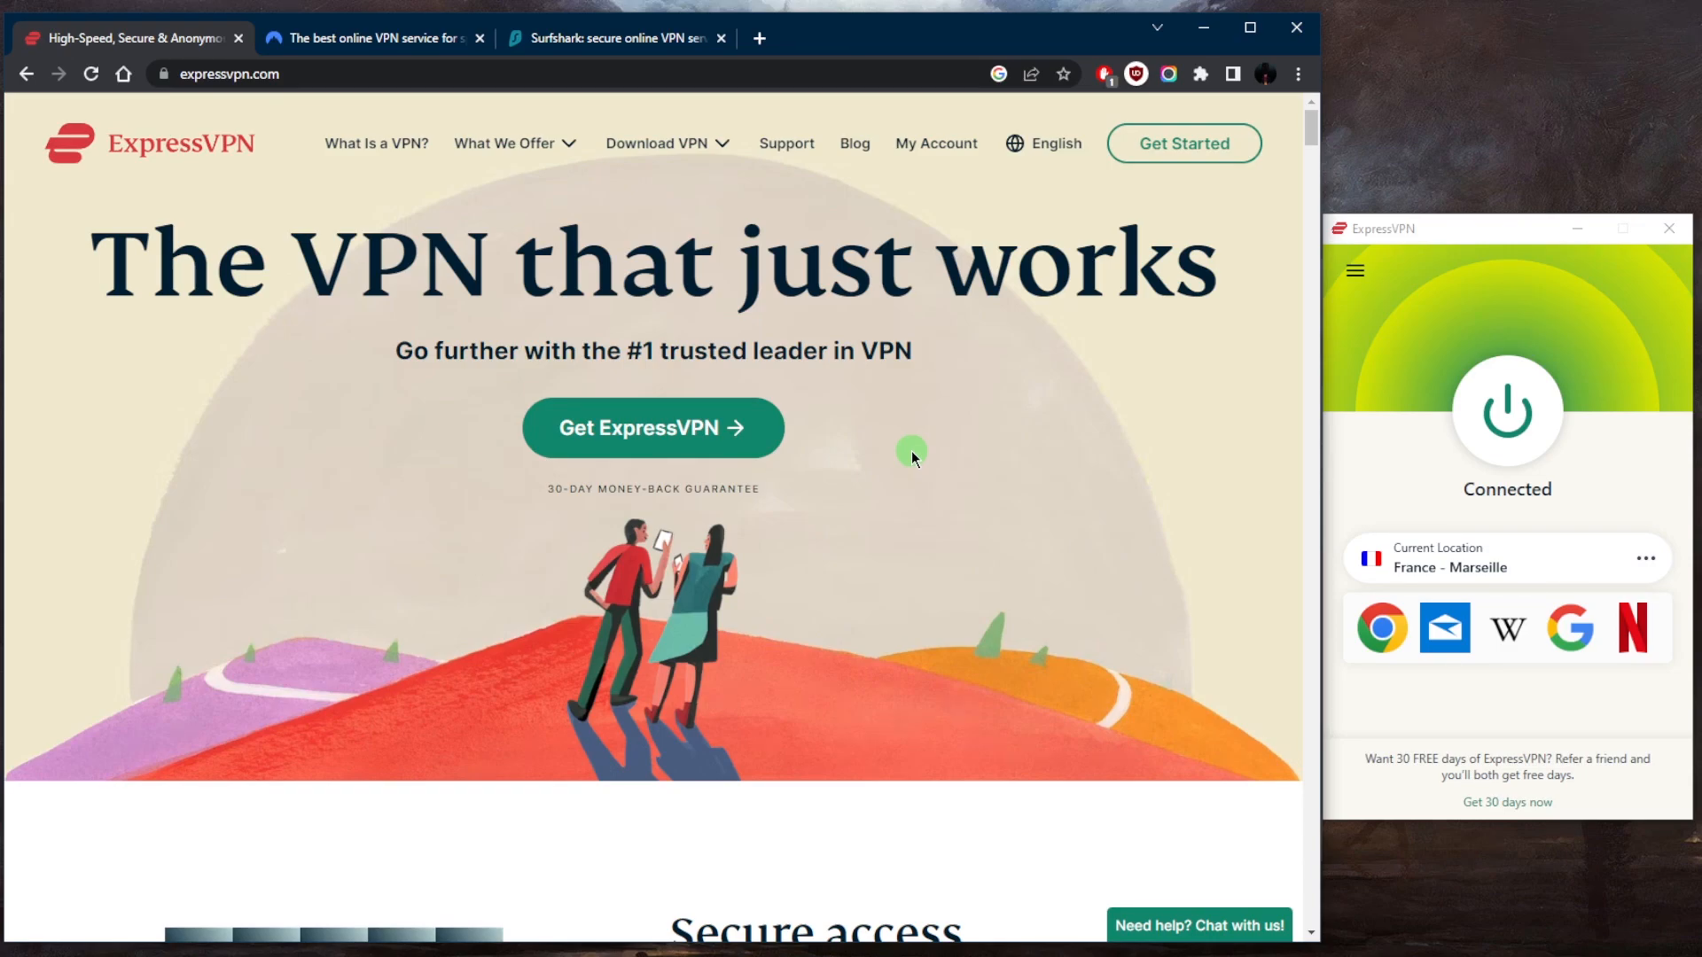
pyautogui.moveTo(992, 460)
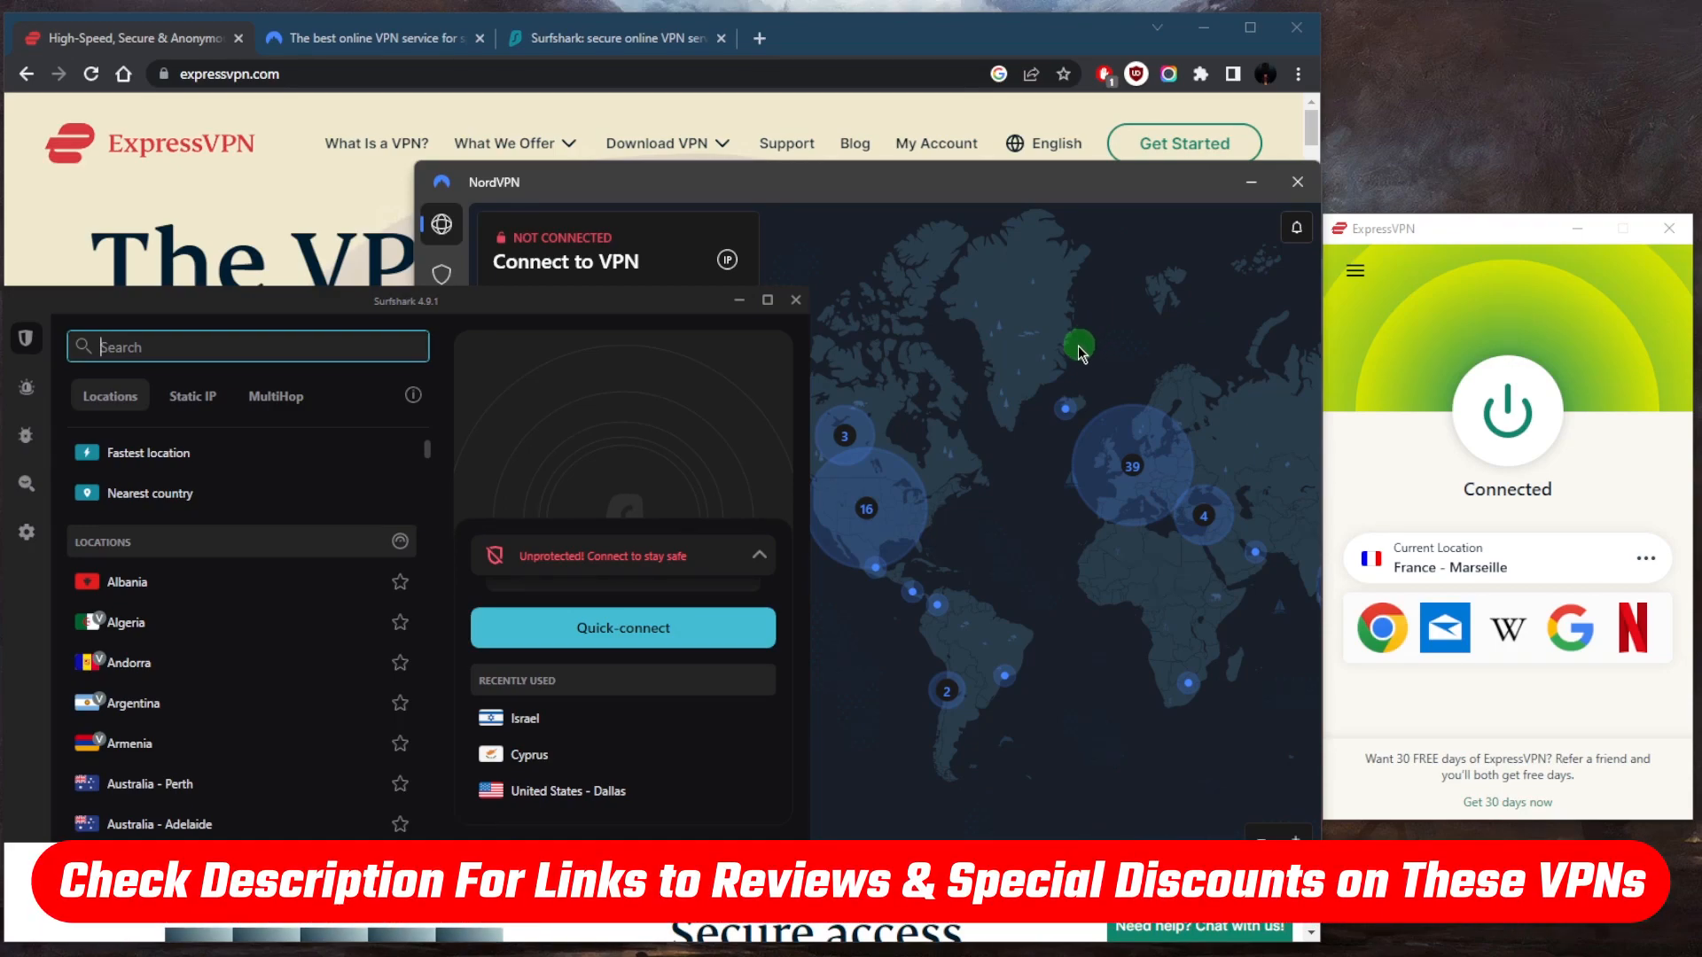
pyautogui.moveTo(1005, 430)
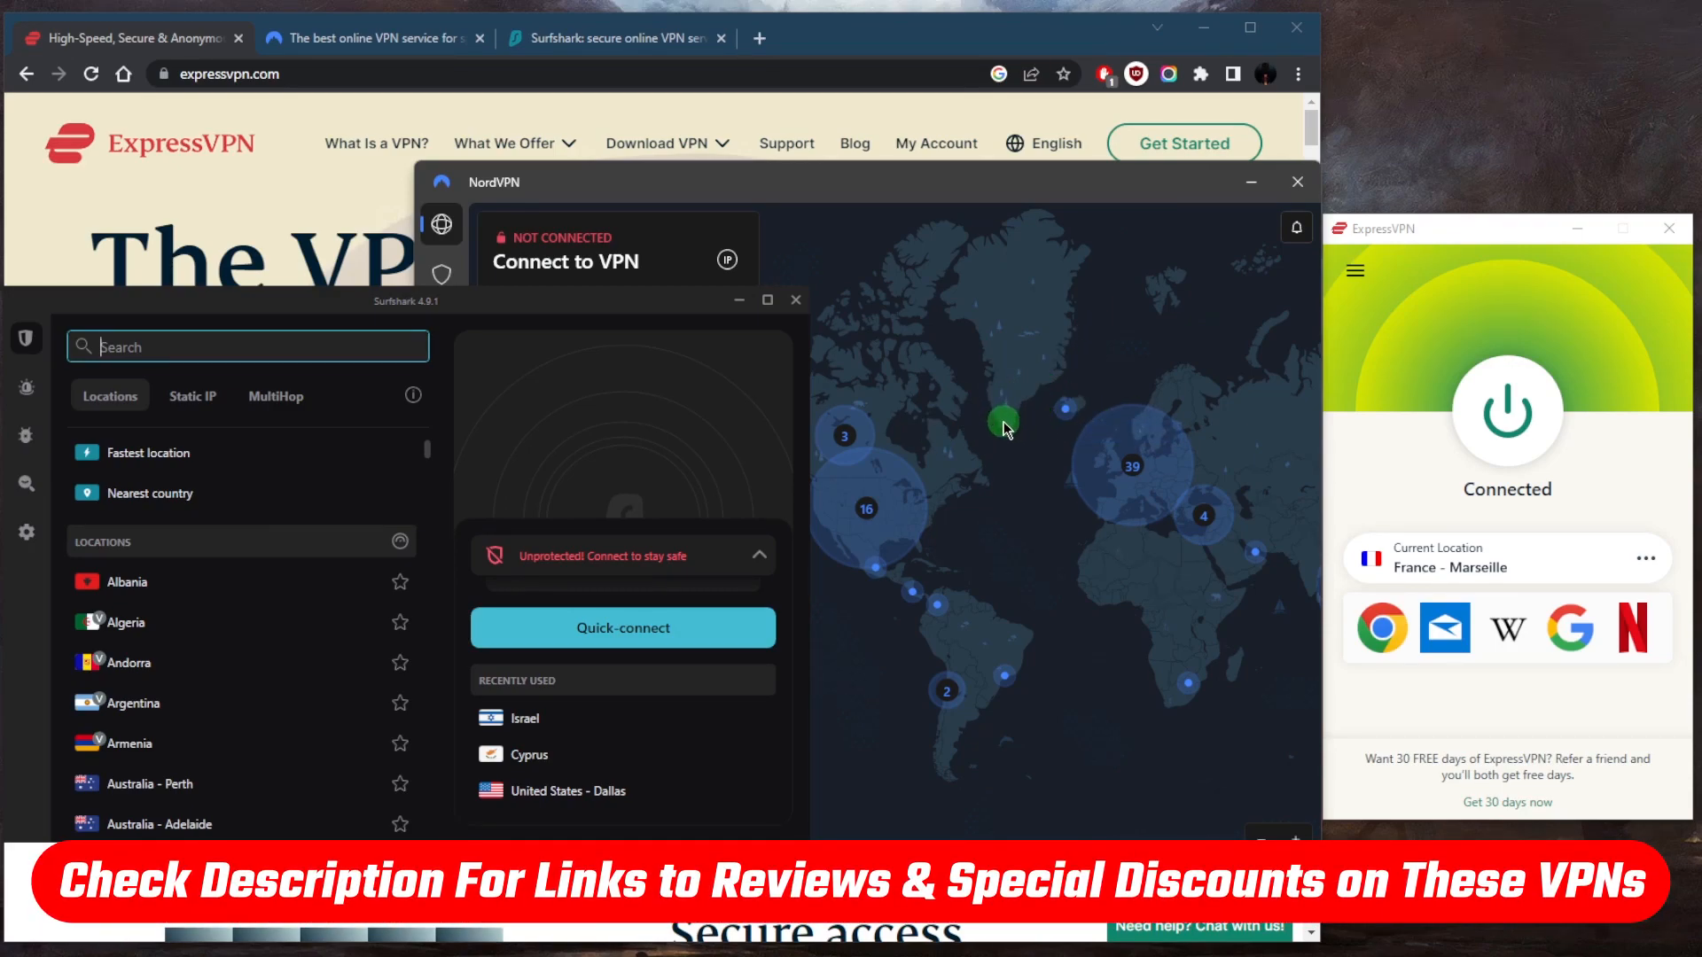
pyautogui.moveTo(844, 496)
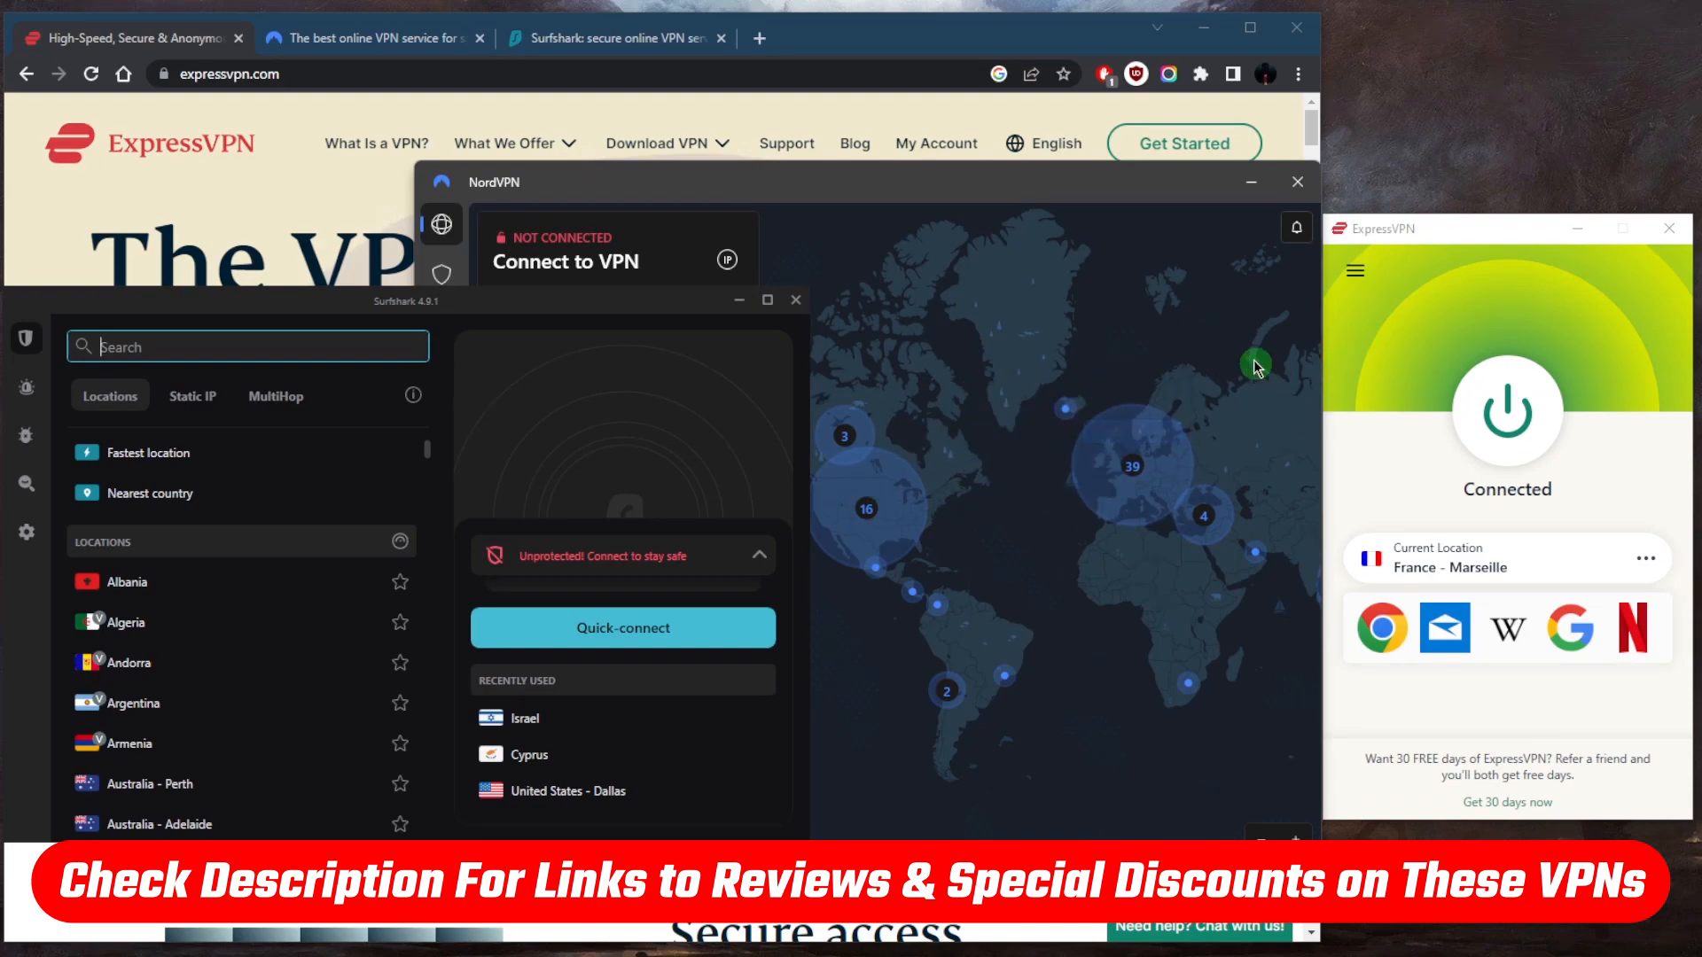
pyautogui.moveTo(1046, 429)
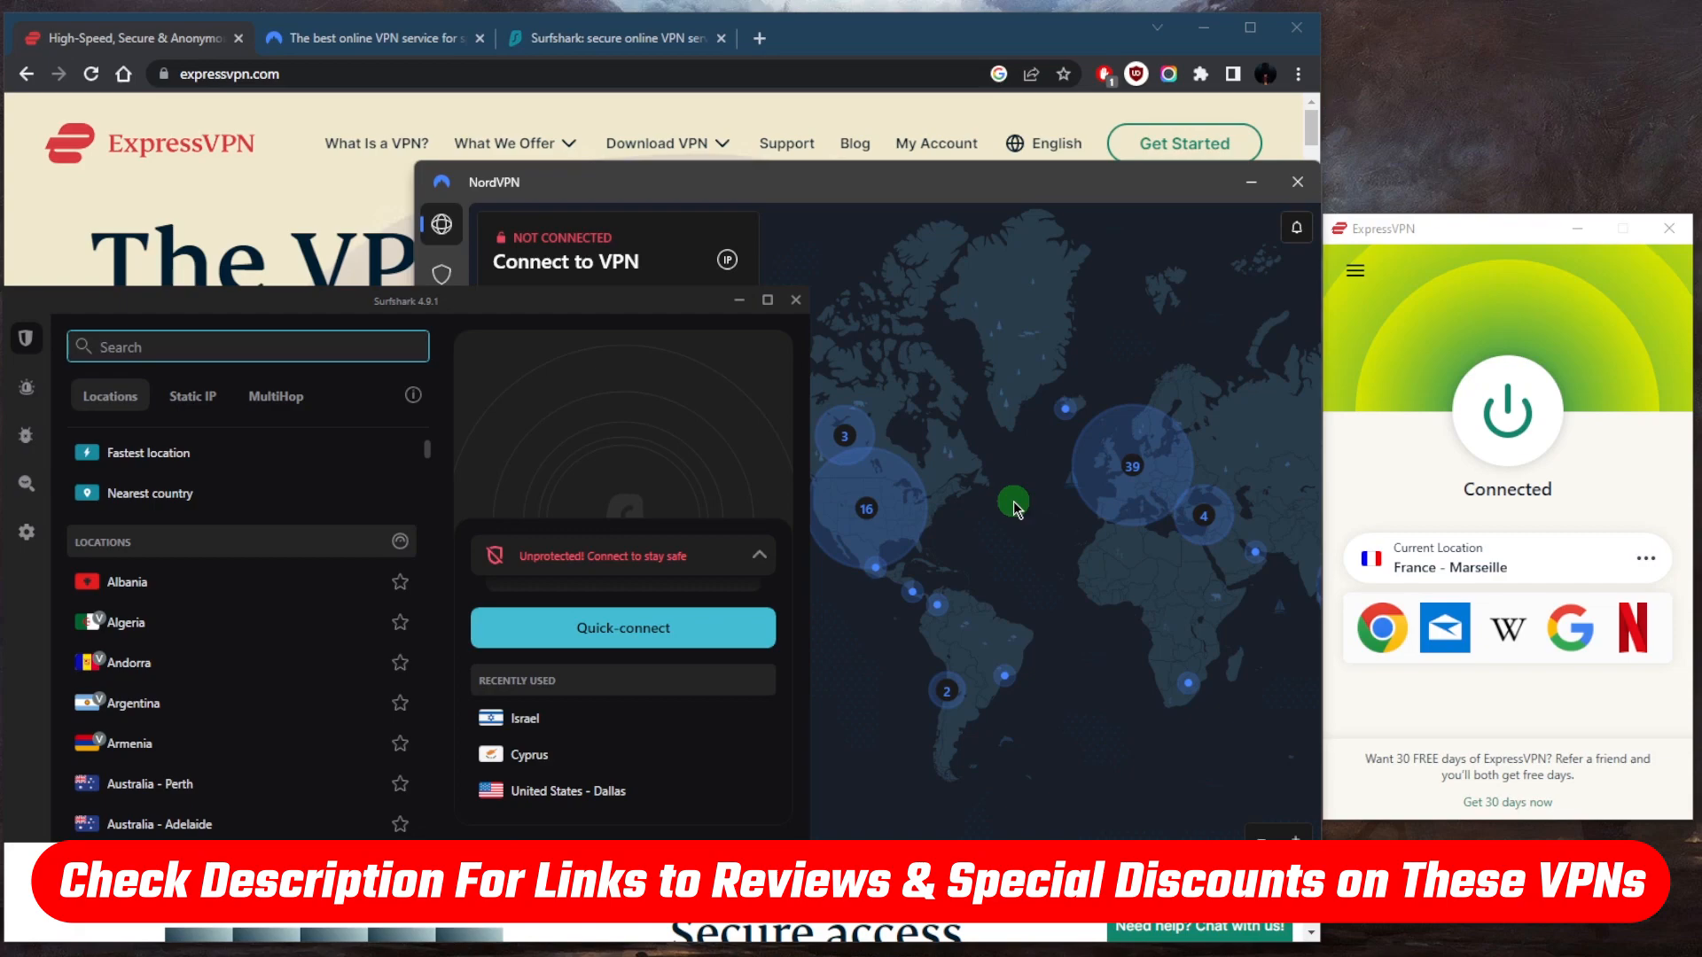
# Disconnect ExpressVPN from France - Marseille and review the General options.
pyautogui.click(1506, 411)
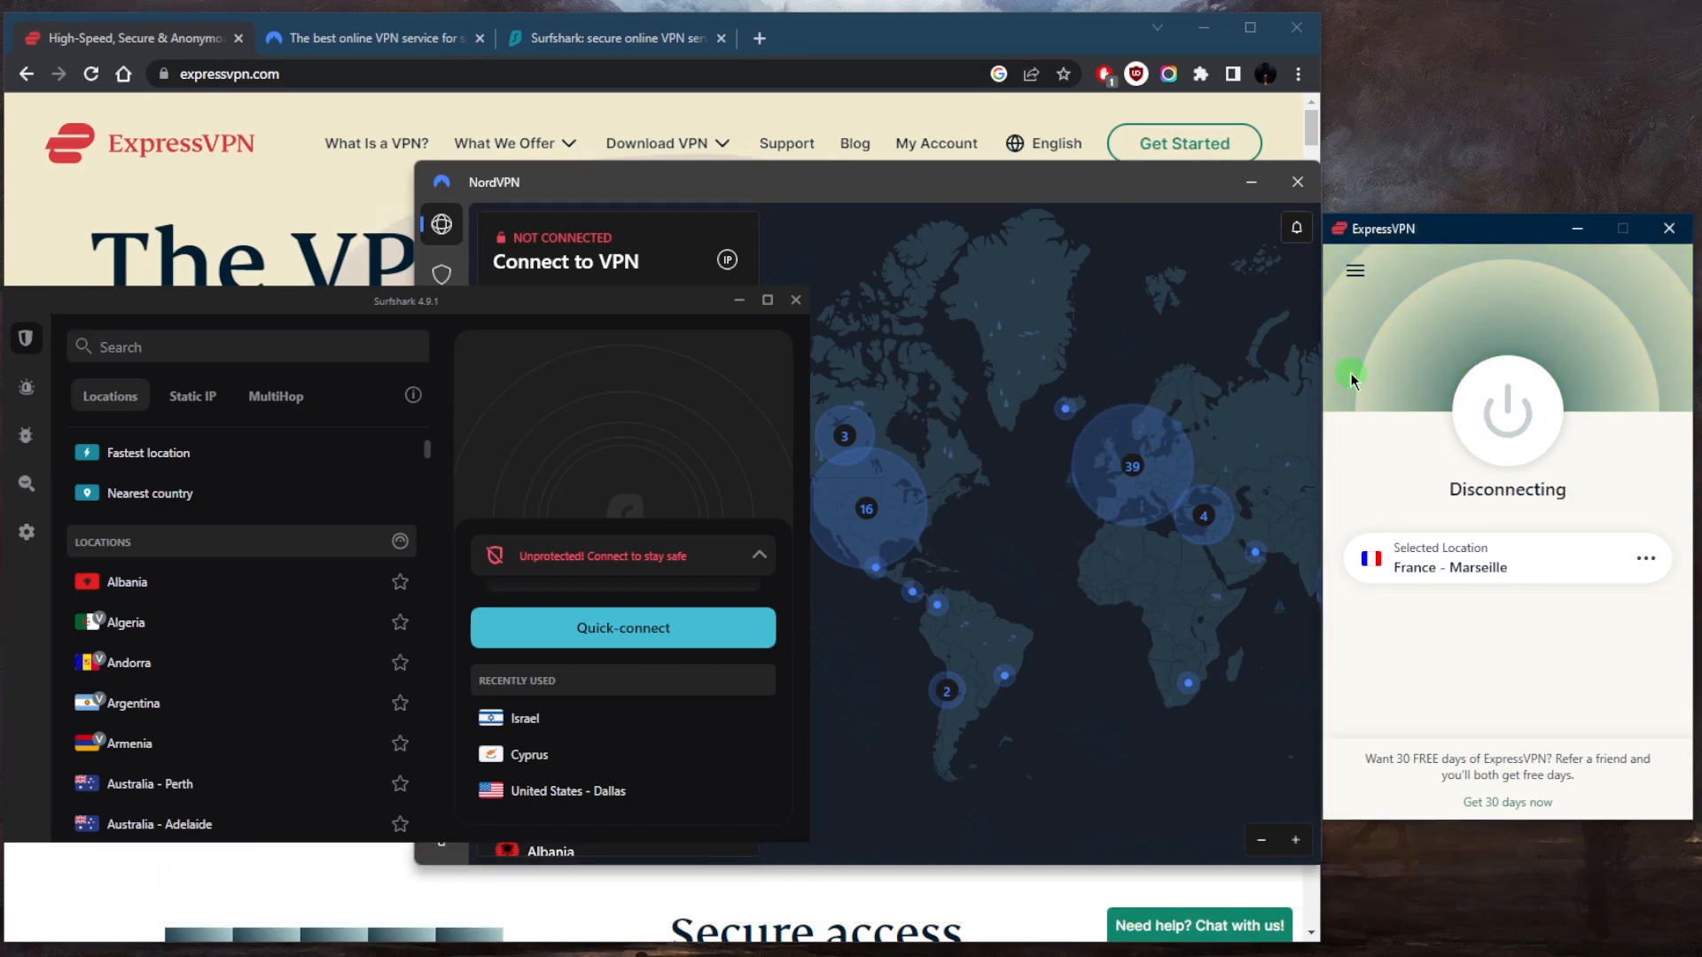
pyautogui.moveTo(1379, 388)
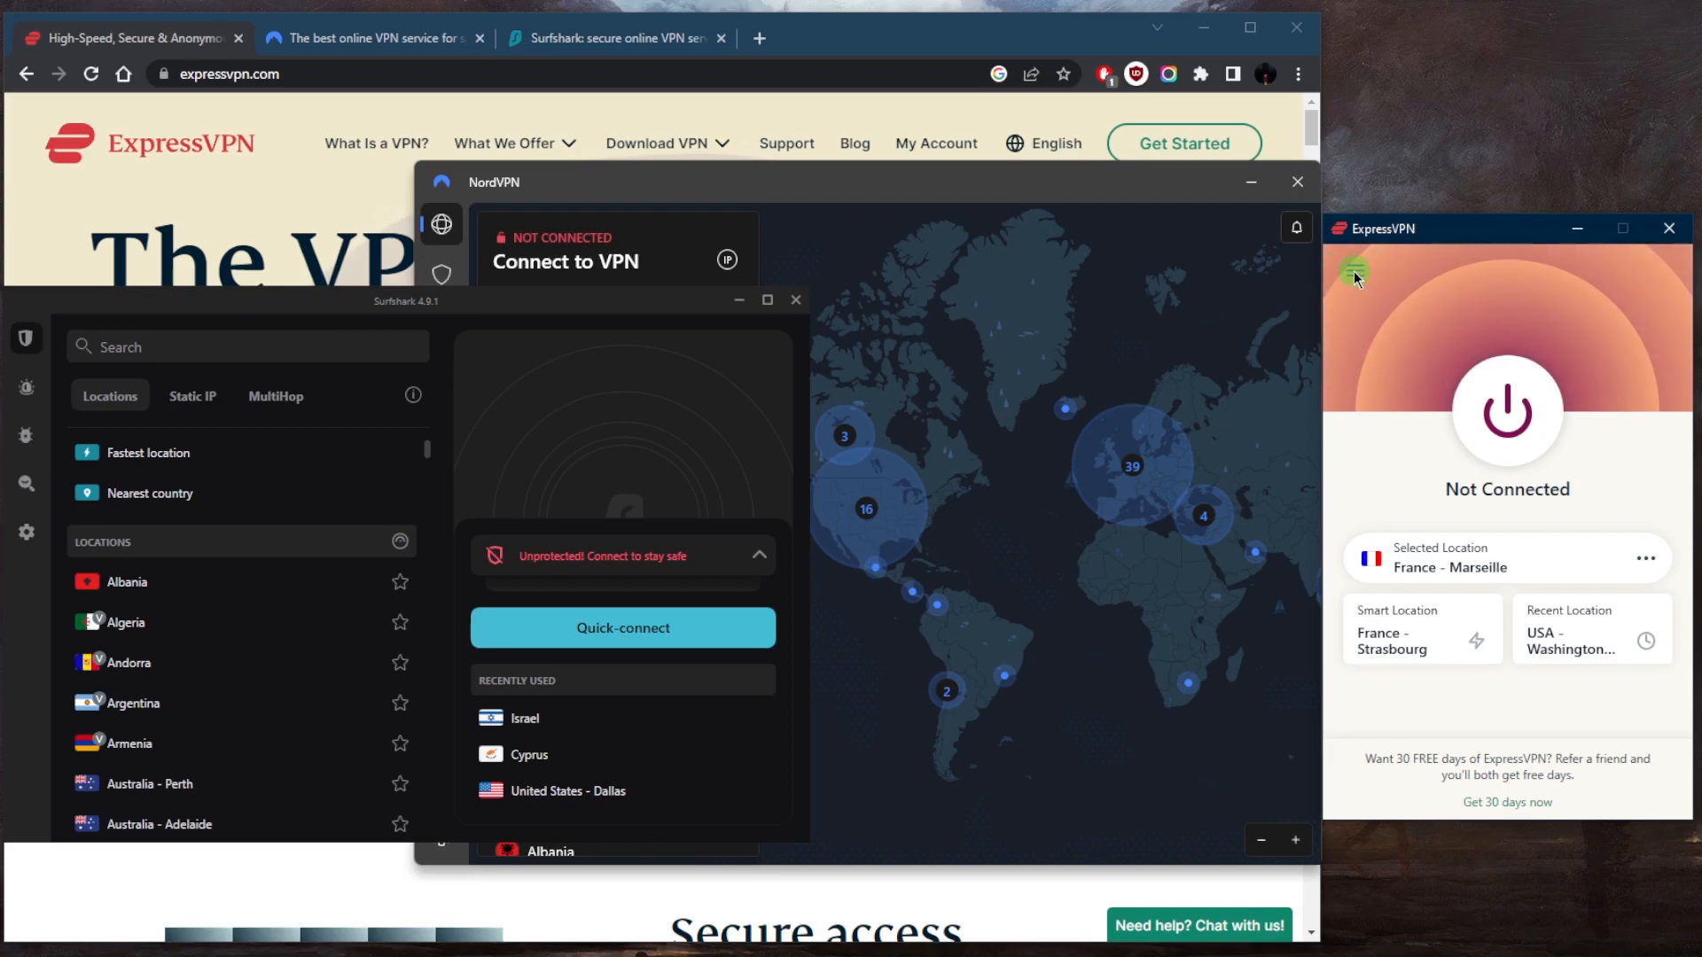
pyautogui.click(1354, 271)
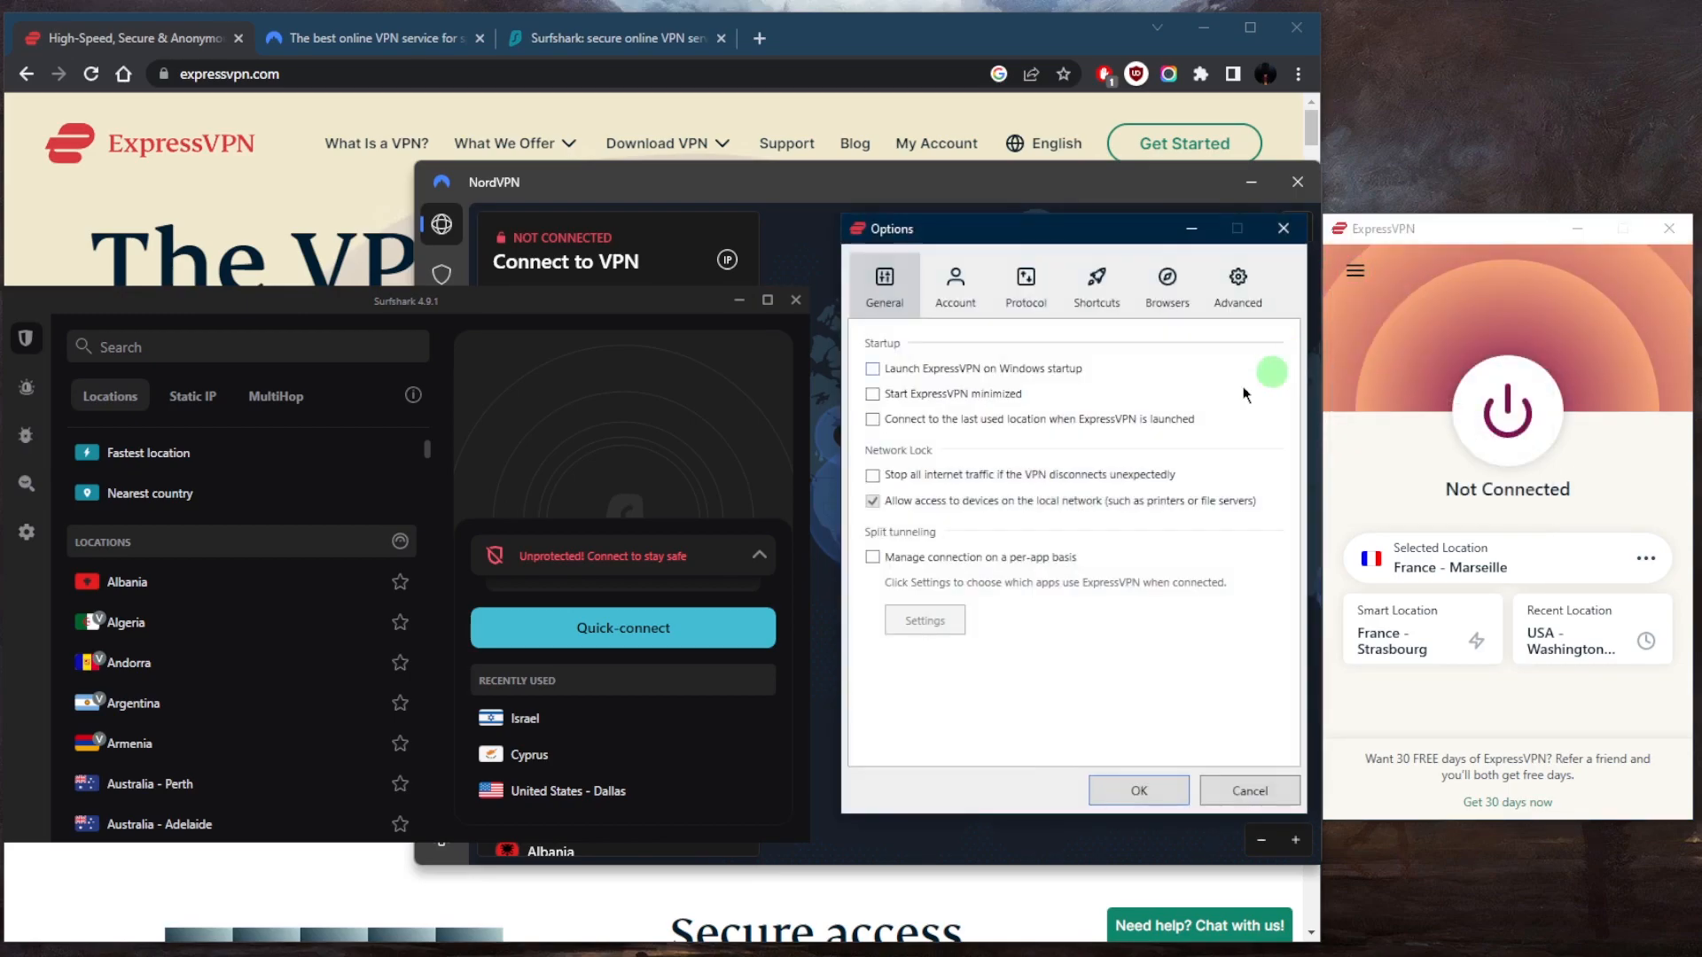
pyautogui.click(1024, 277)
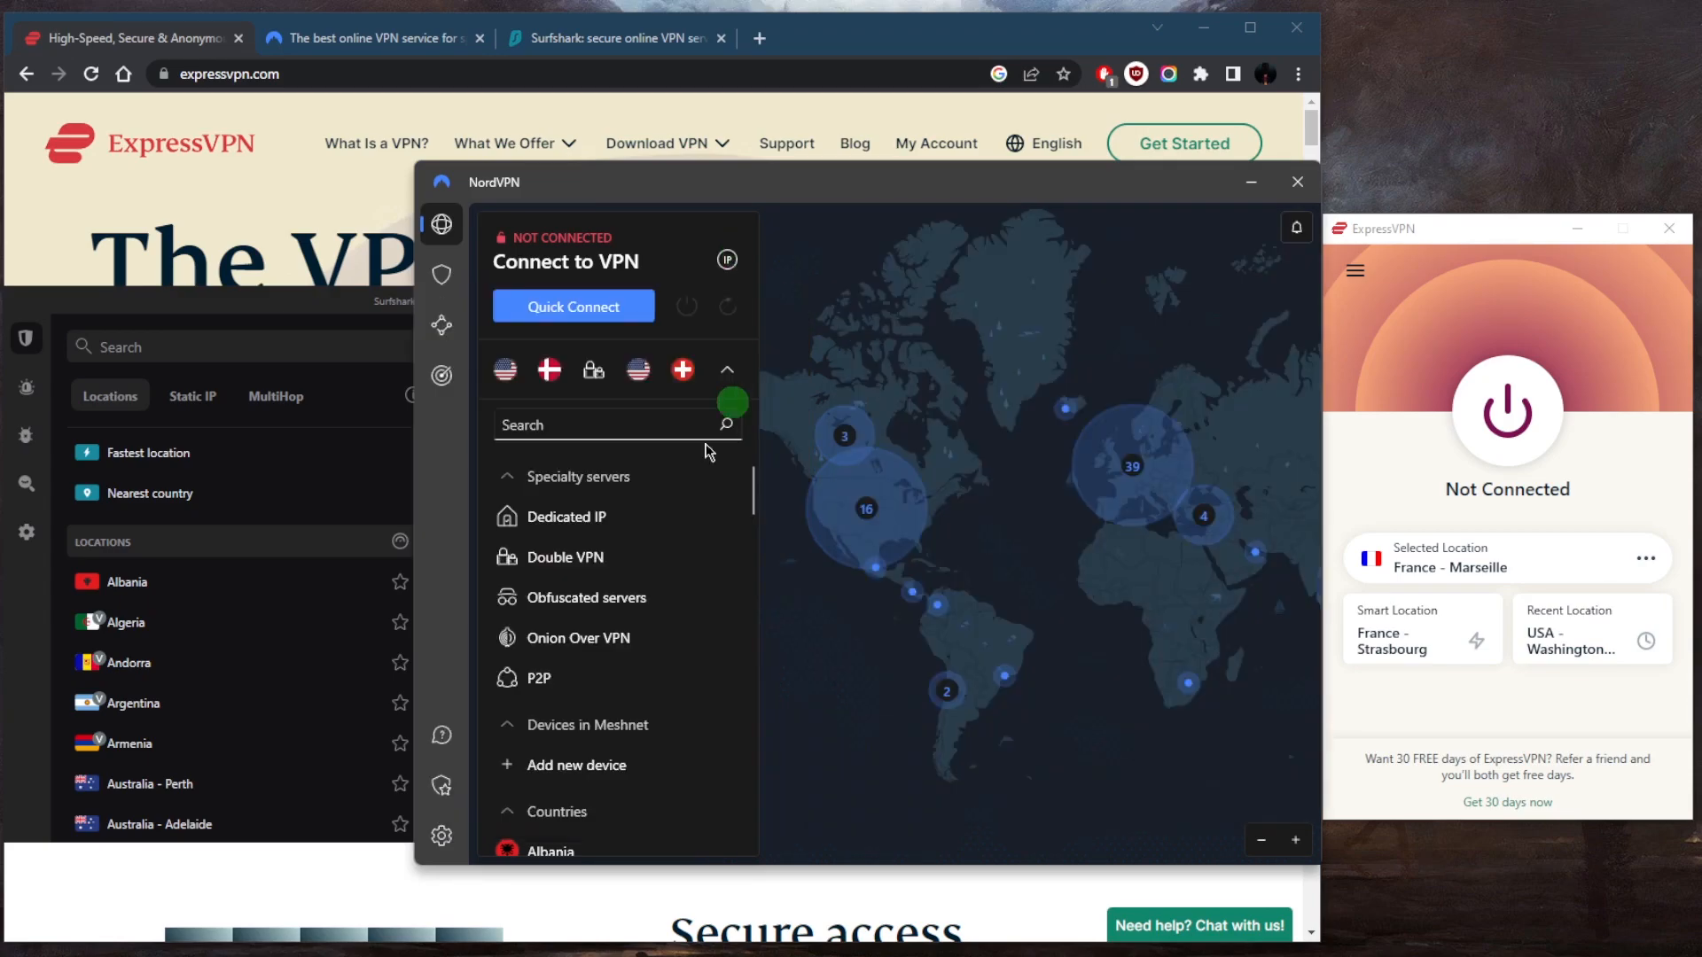
pyautogui.click(439, 837)
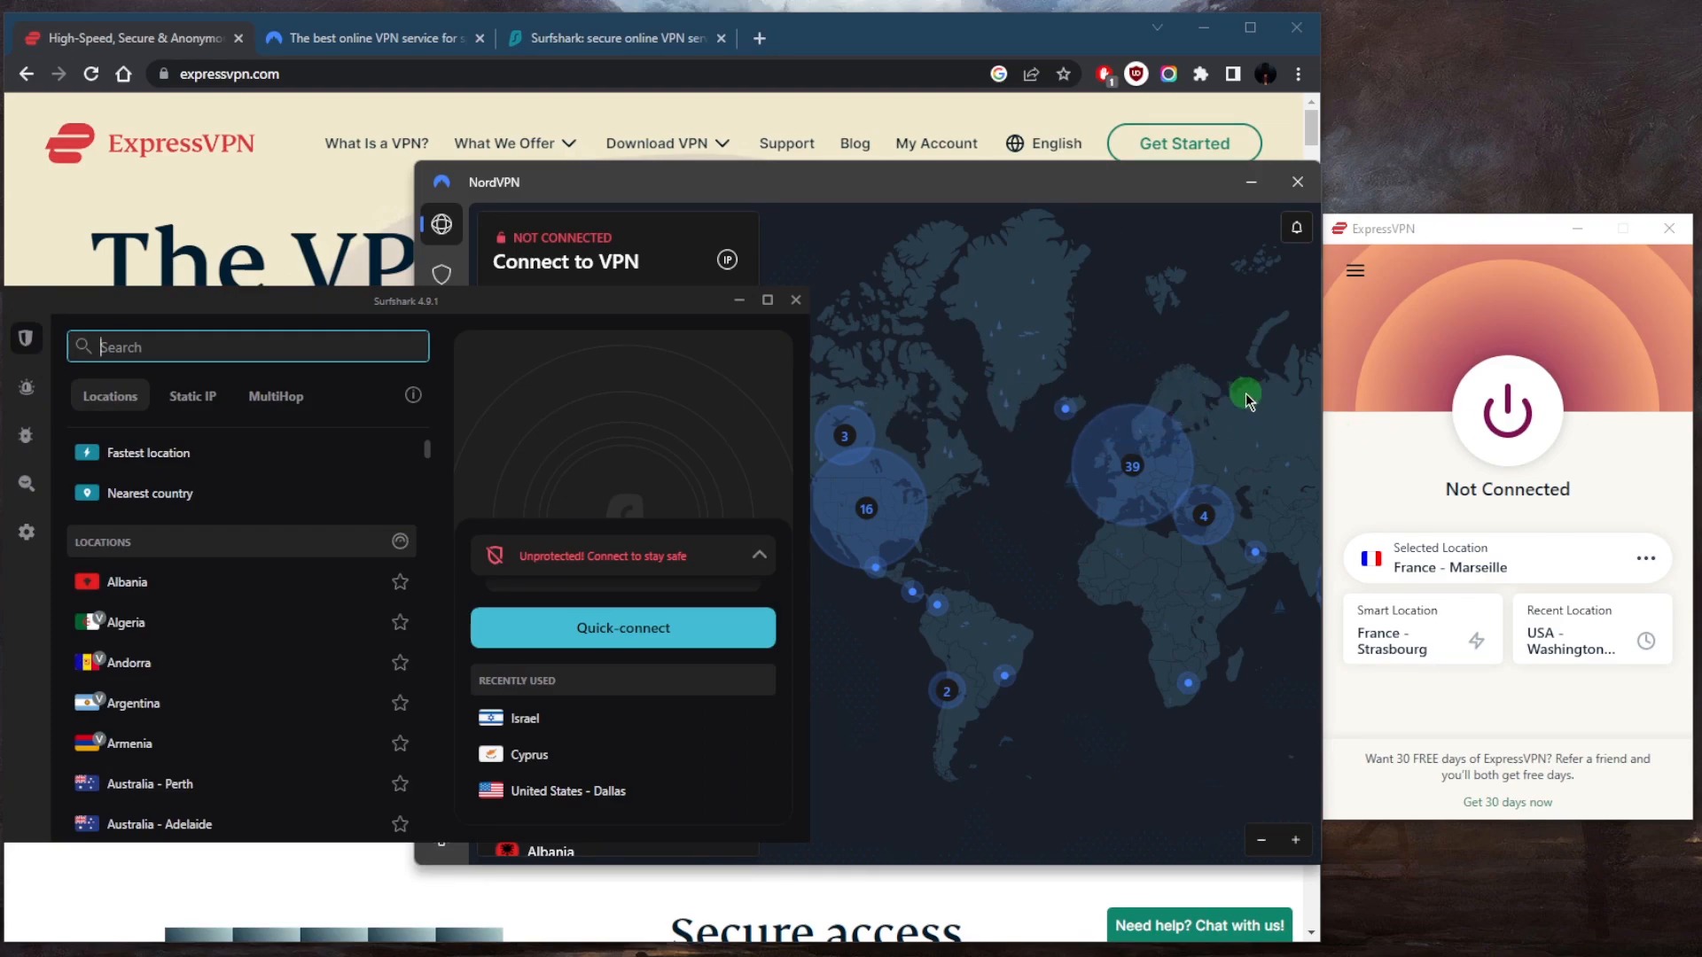
pyautogui.moveTo(1382, 333)
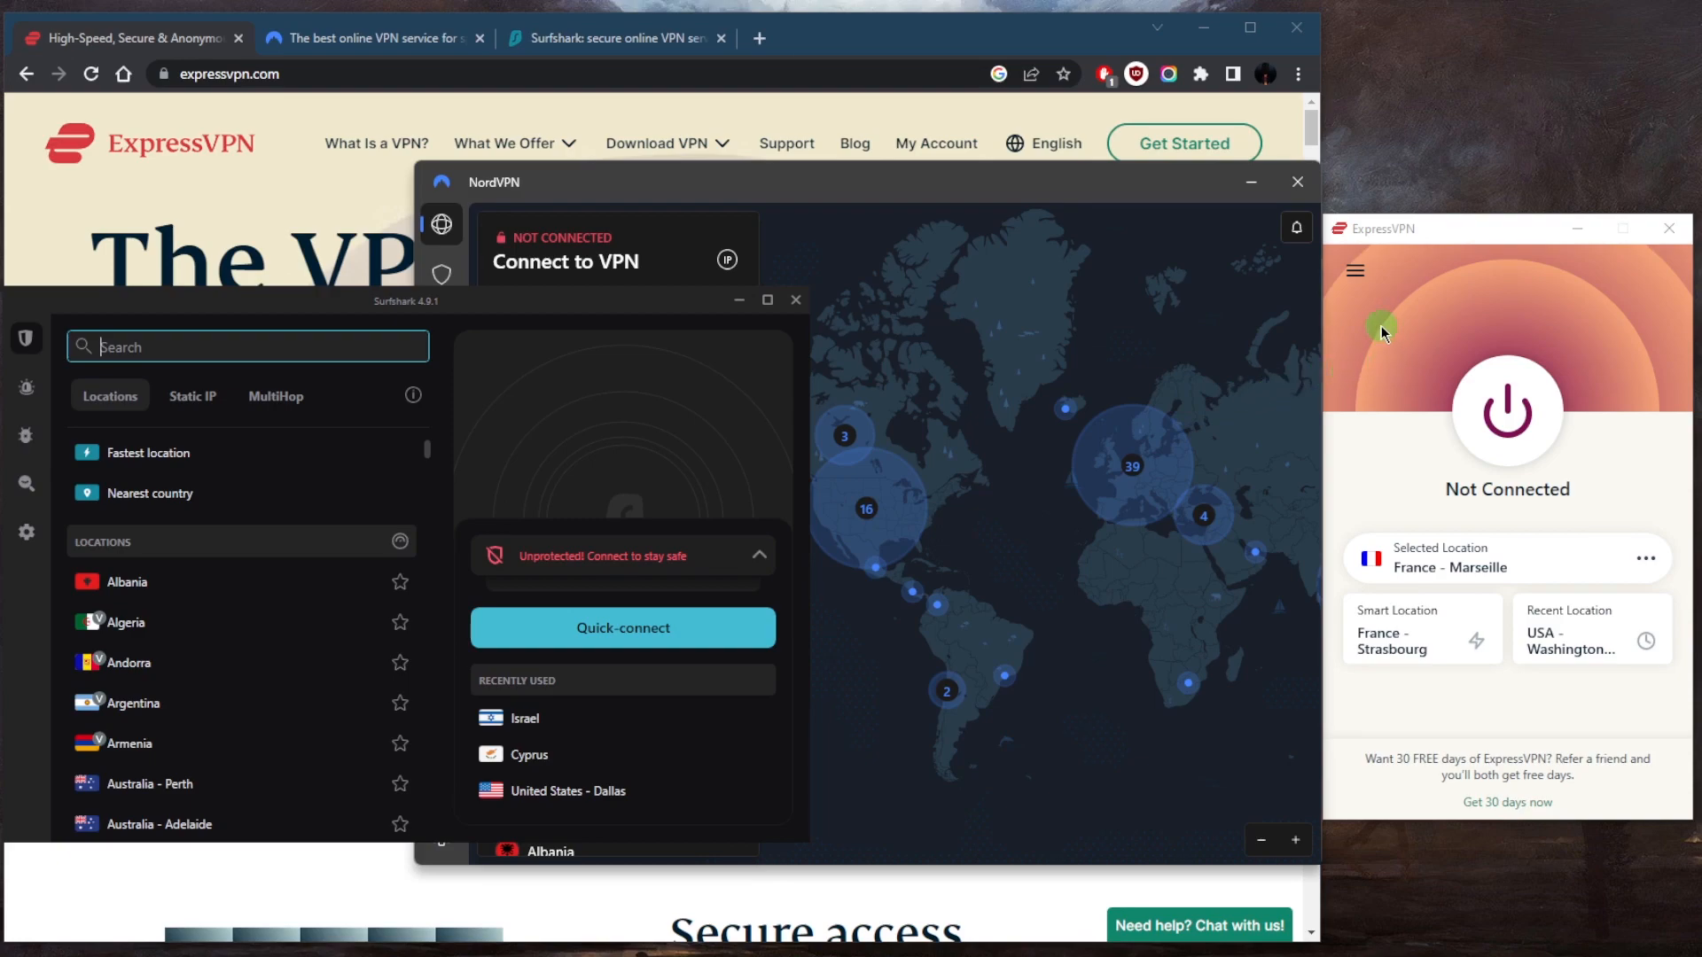
pyautogui.moveTo(1371, 338)
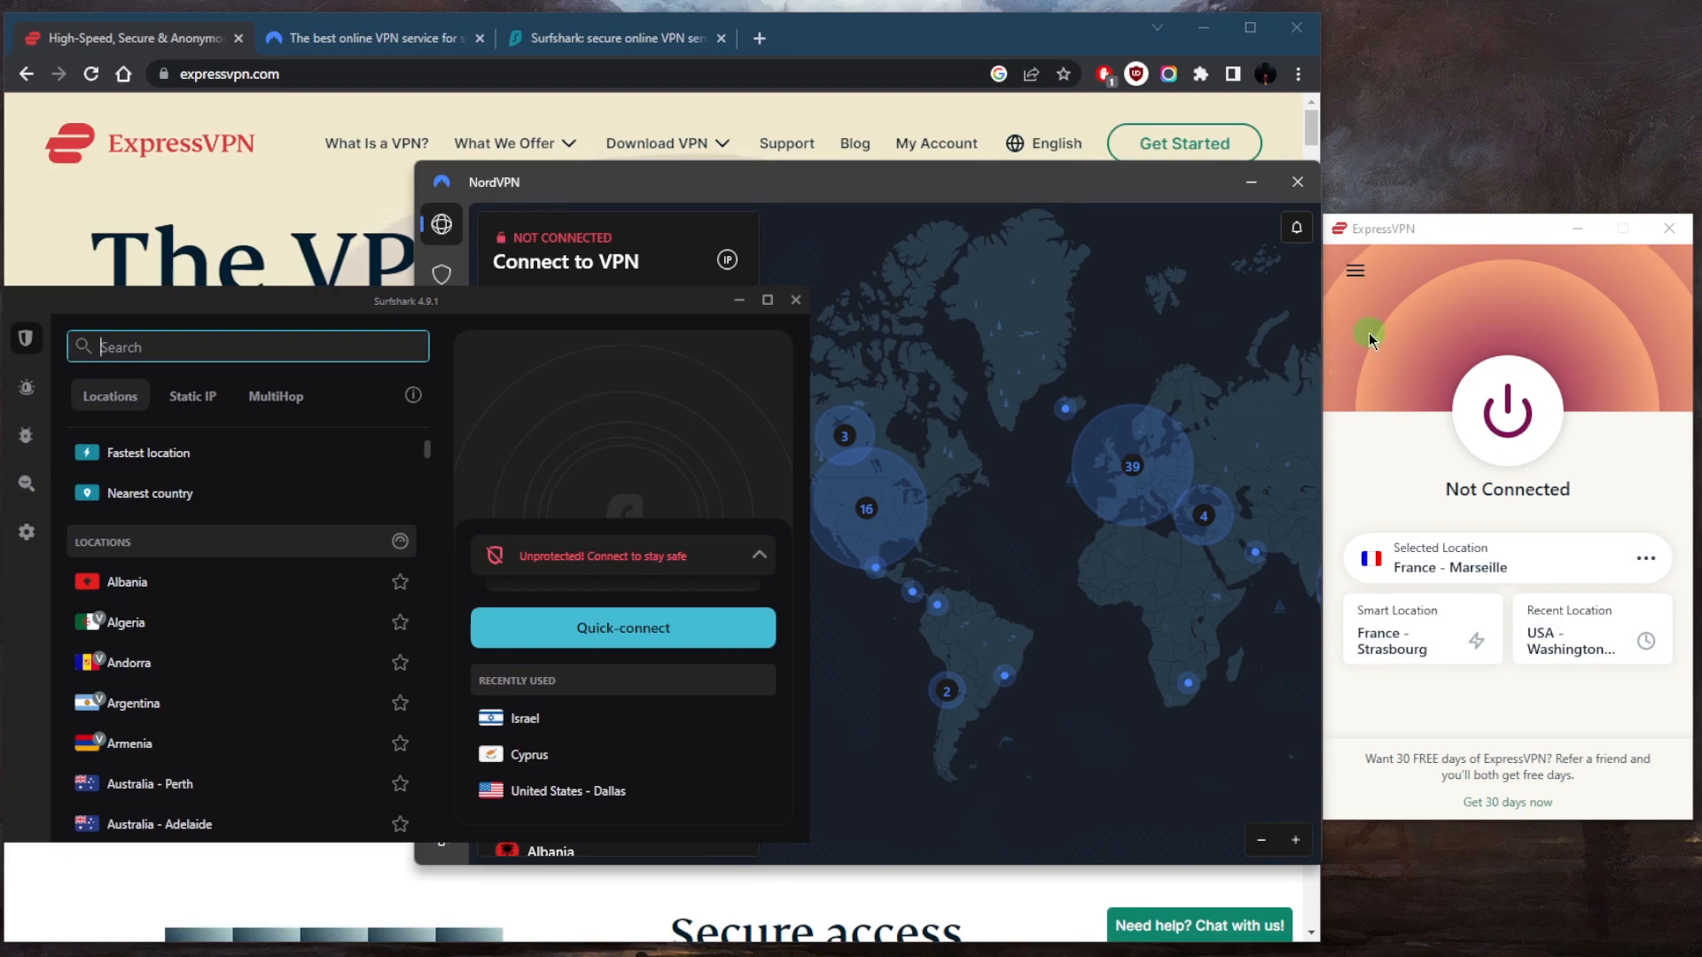
pyautogui.moveTo(1347, 365)
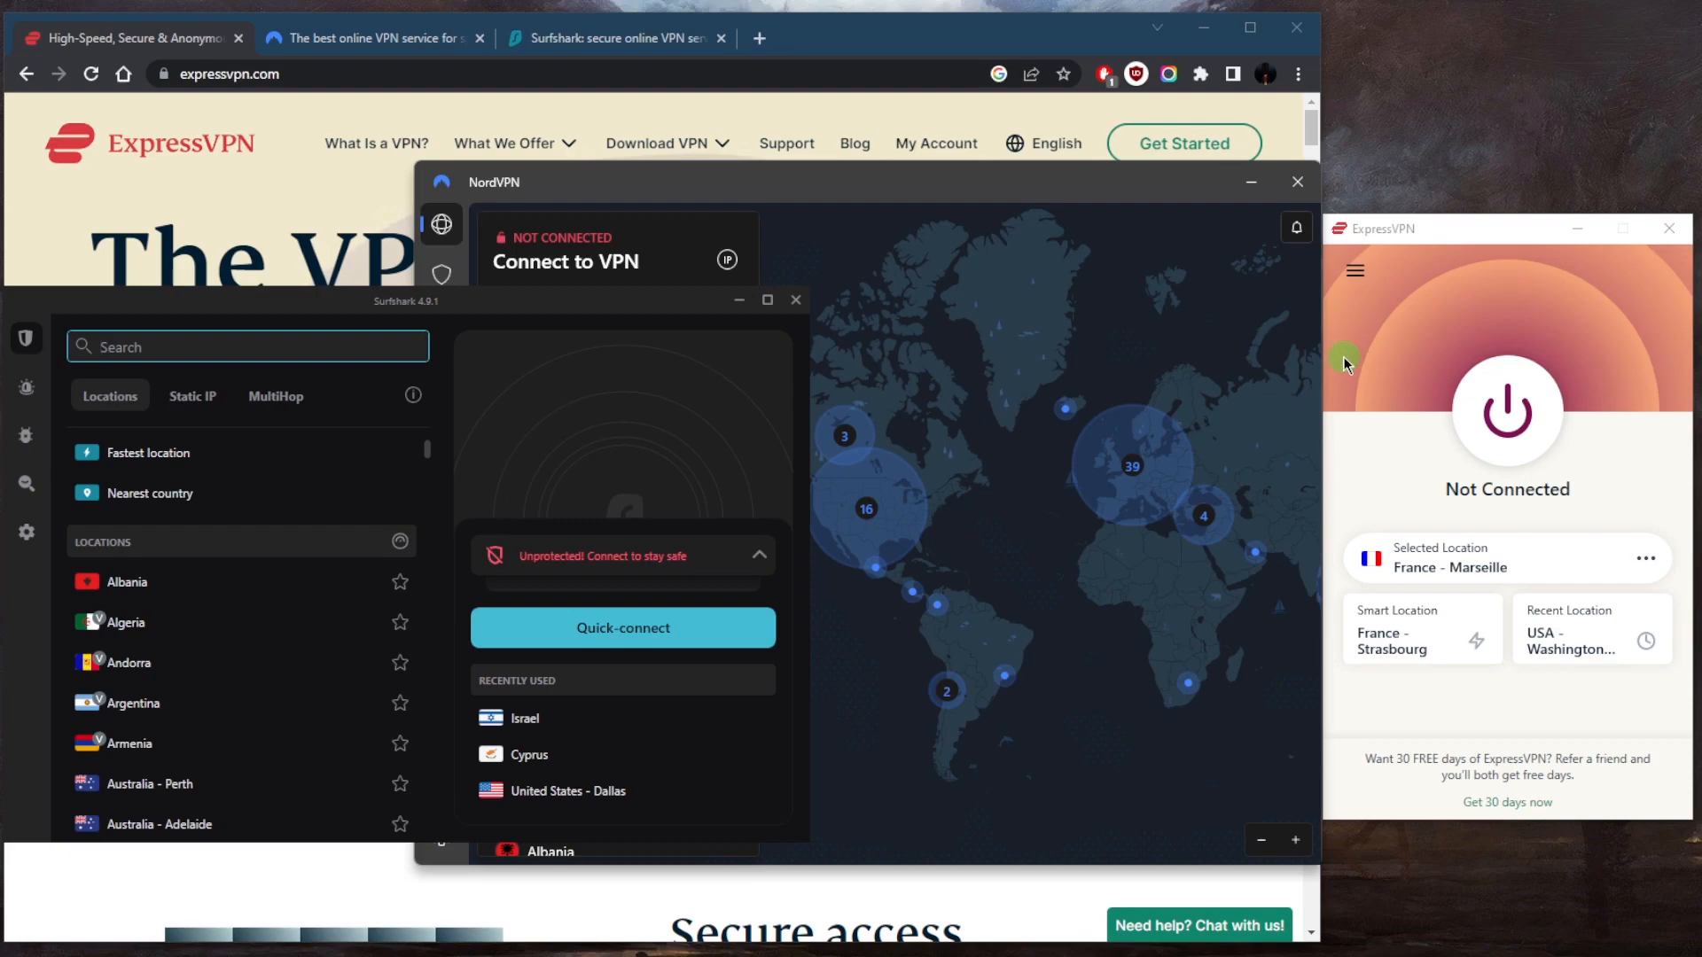
pyautogui.moveTo(1344, 379)
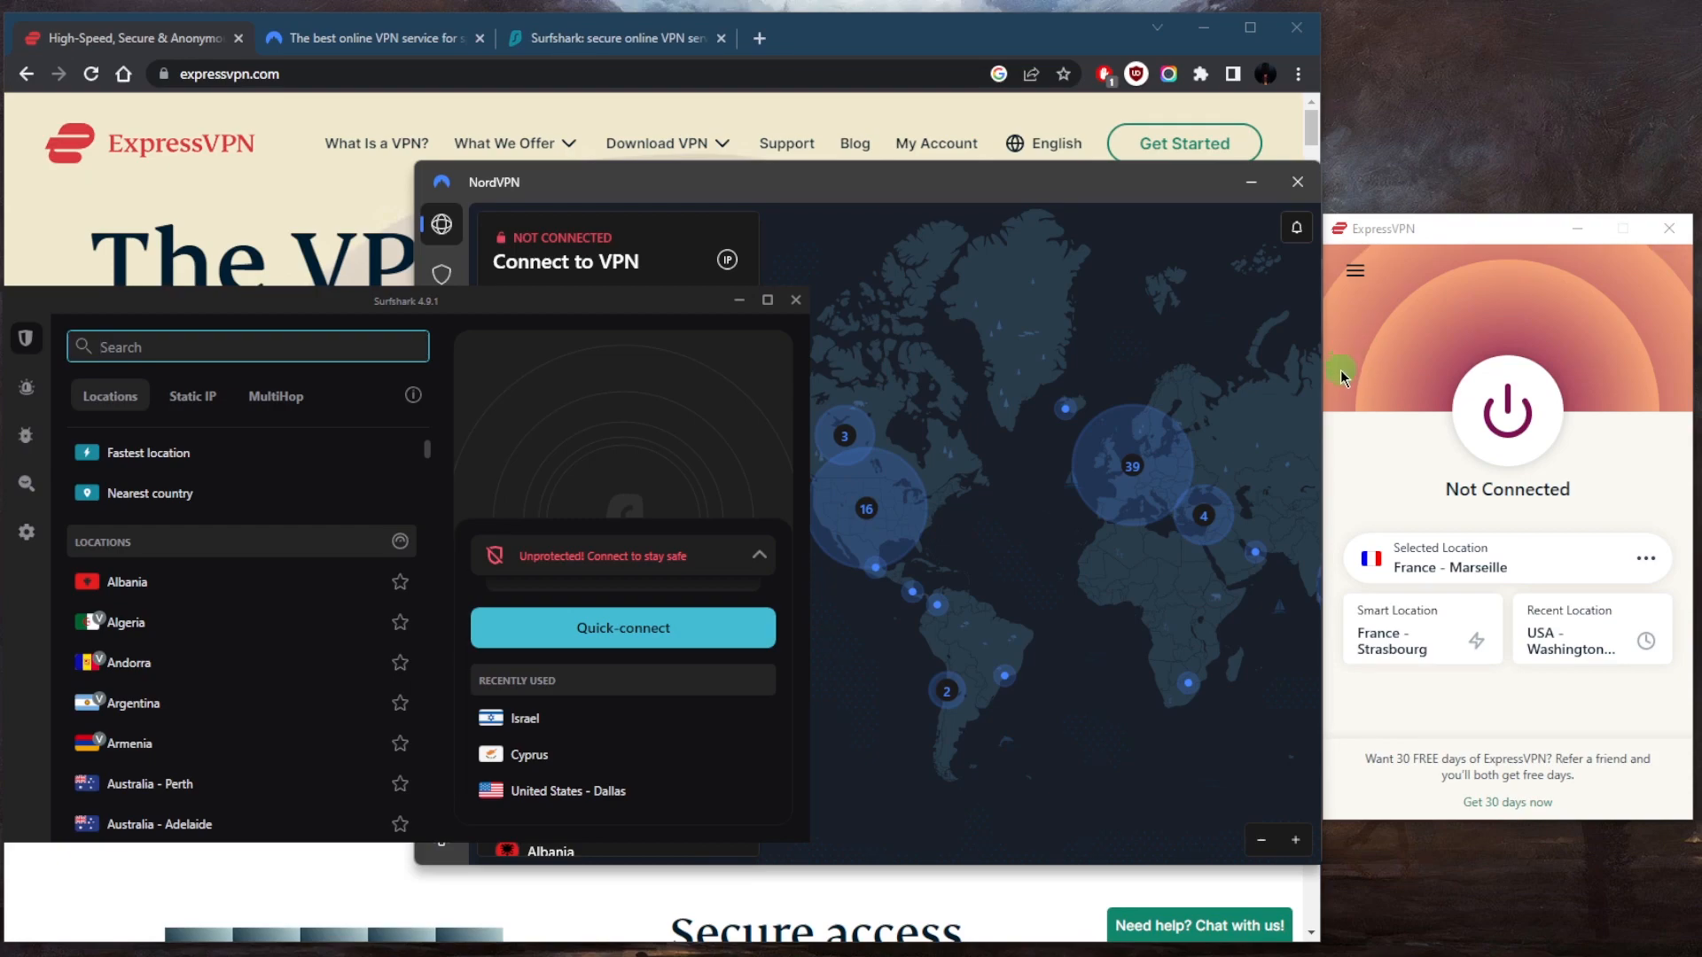
pyautogui.moveTo(1349, 383)
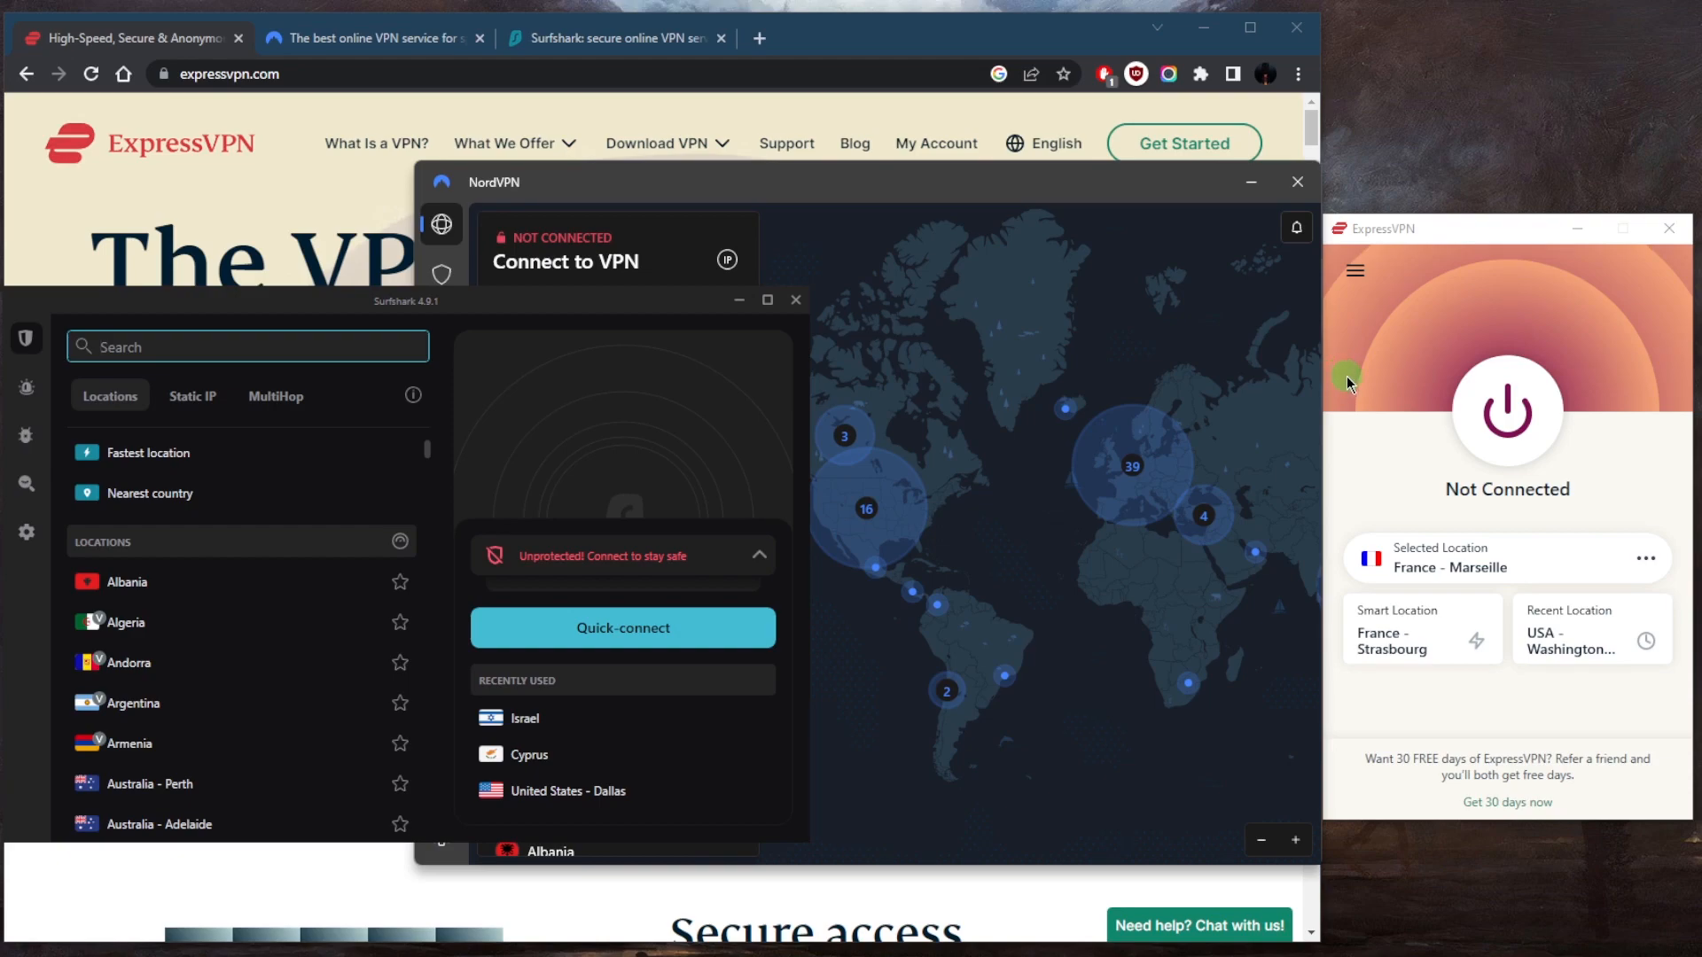
pyautogui.moveTo(1372, 397)
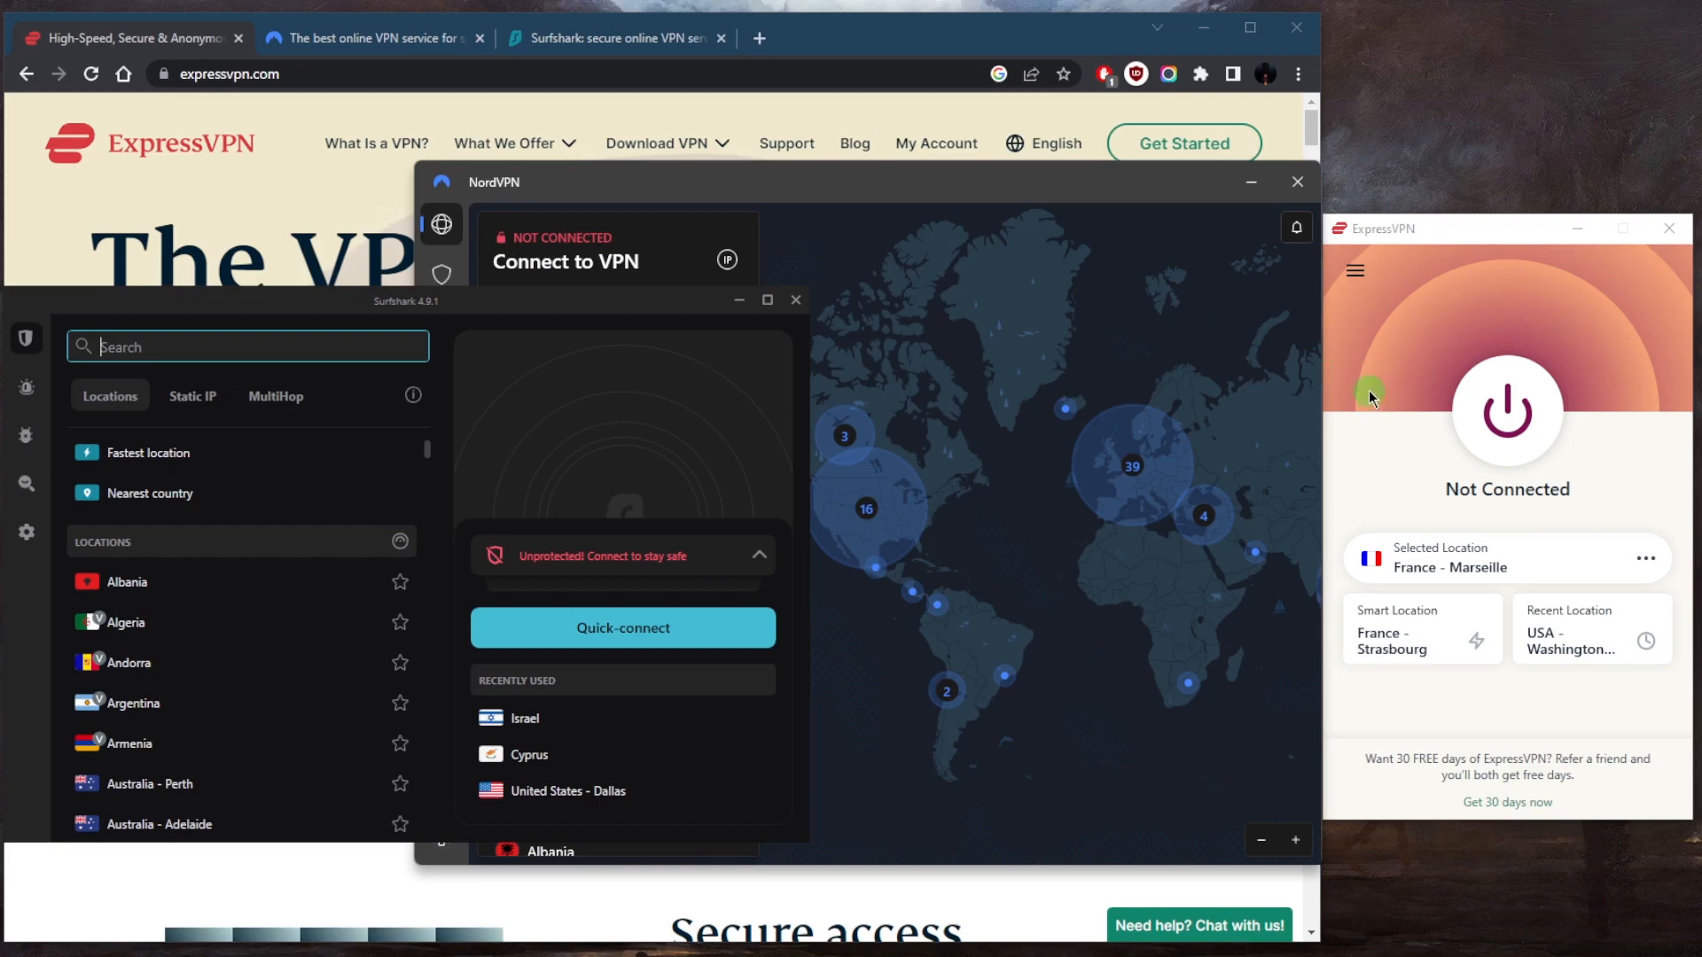
pyautogui.moveTo(1416, 380)
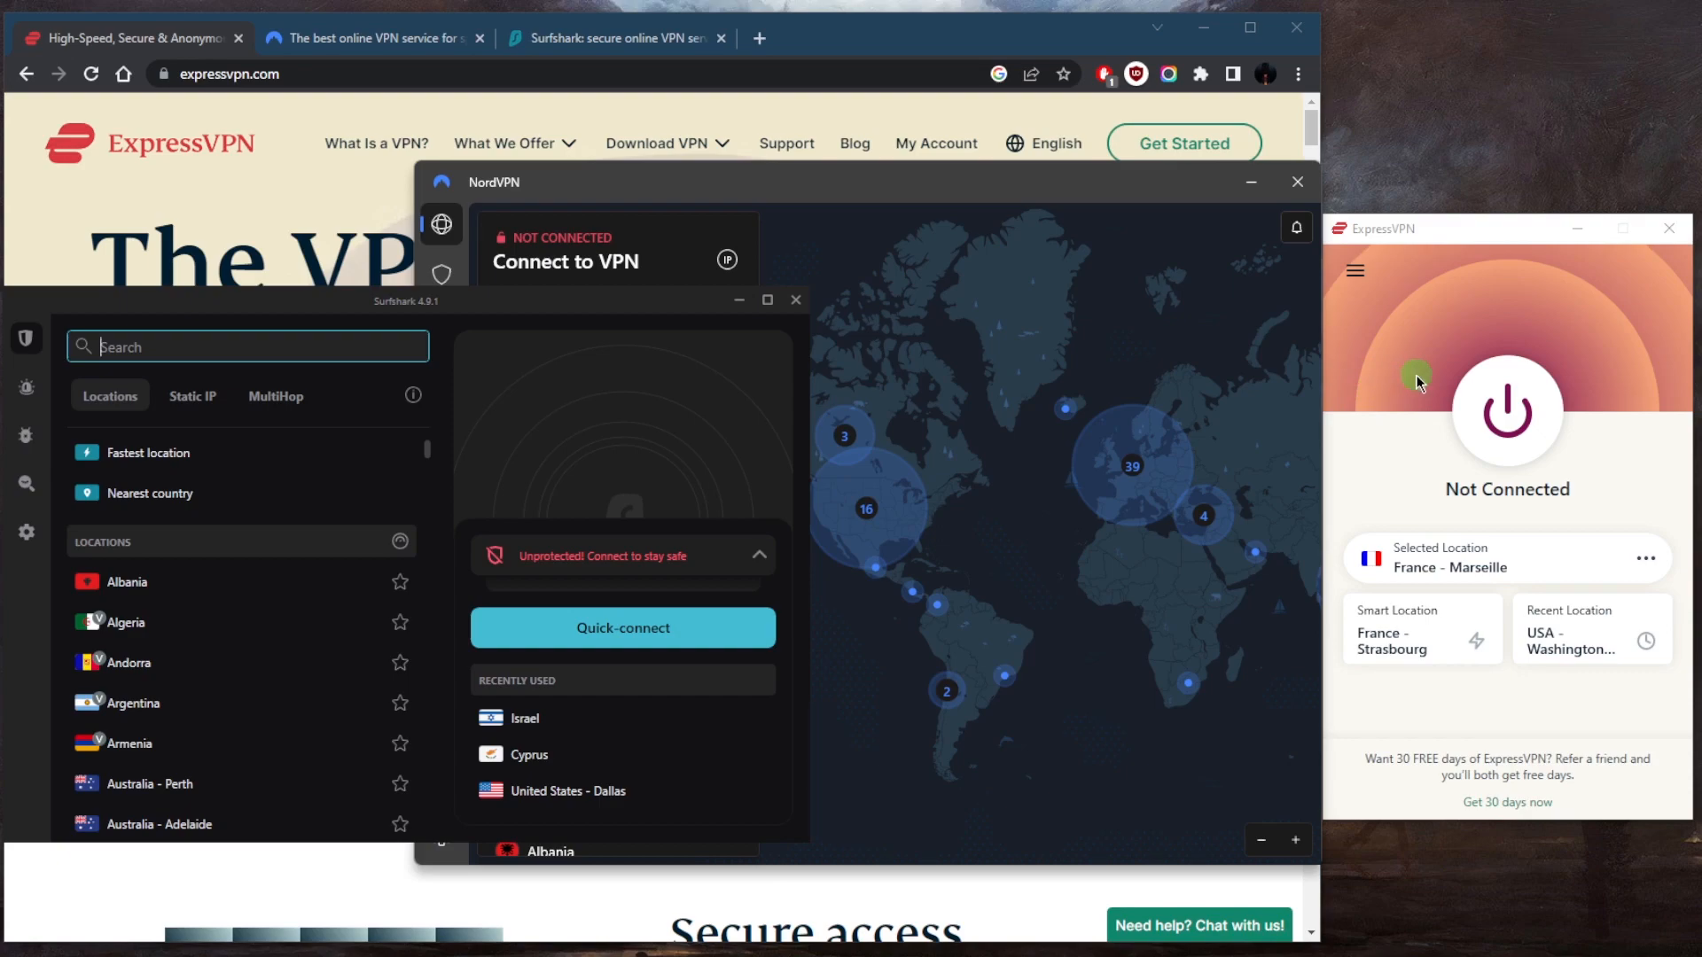
pyautogui.moveTo(1425, 378)
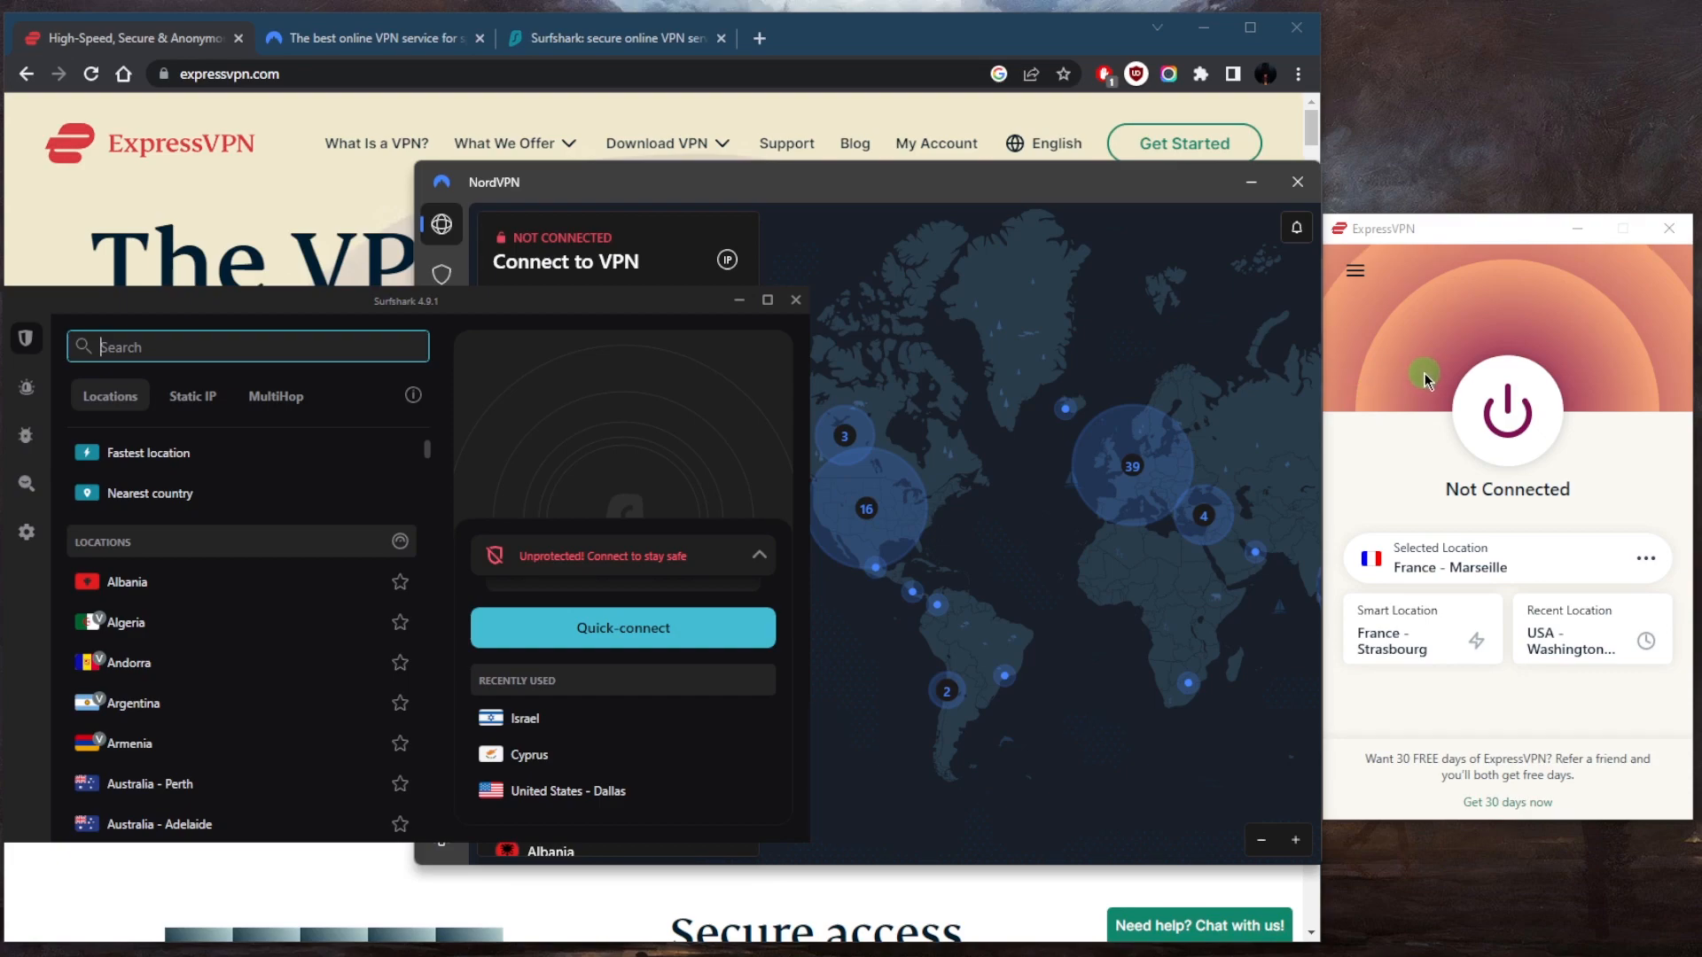
pyautogui.moveTo(1404, 392)
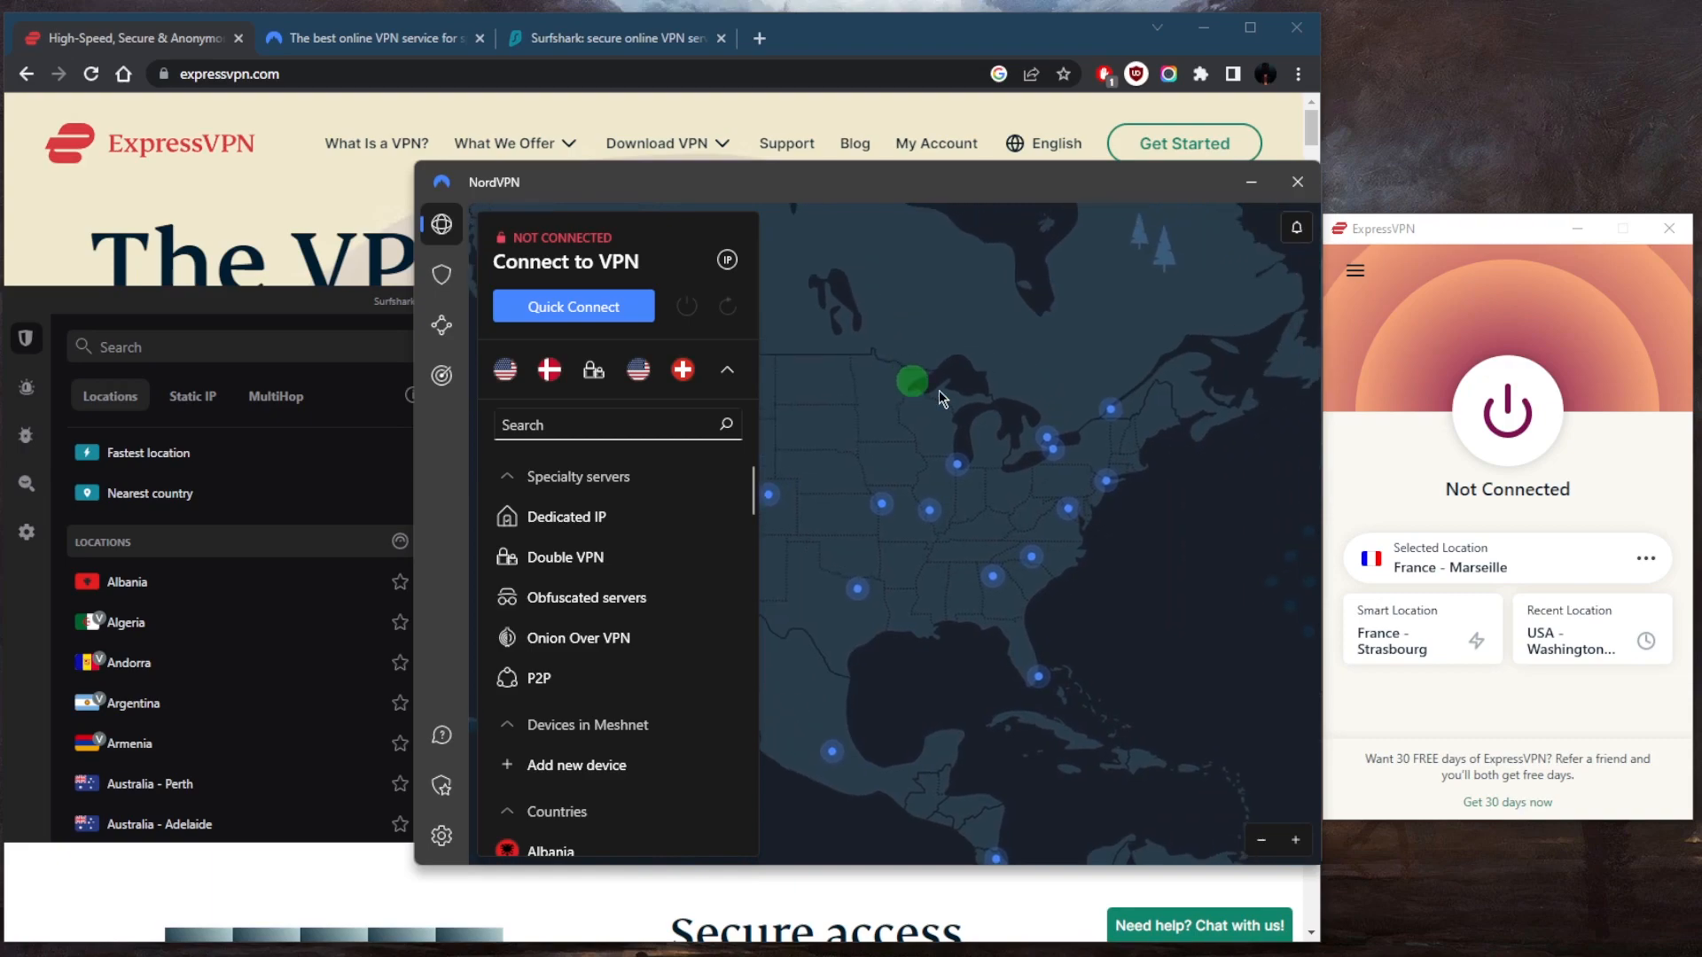
pyautogui.moveTo(1116, 483)
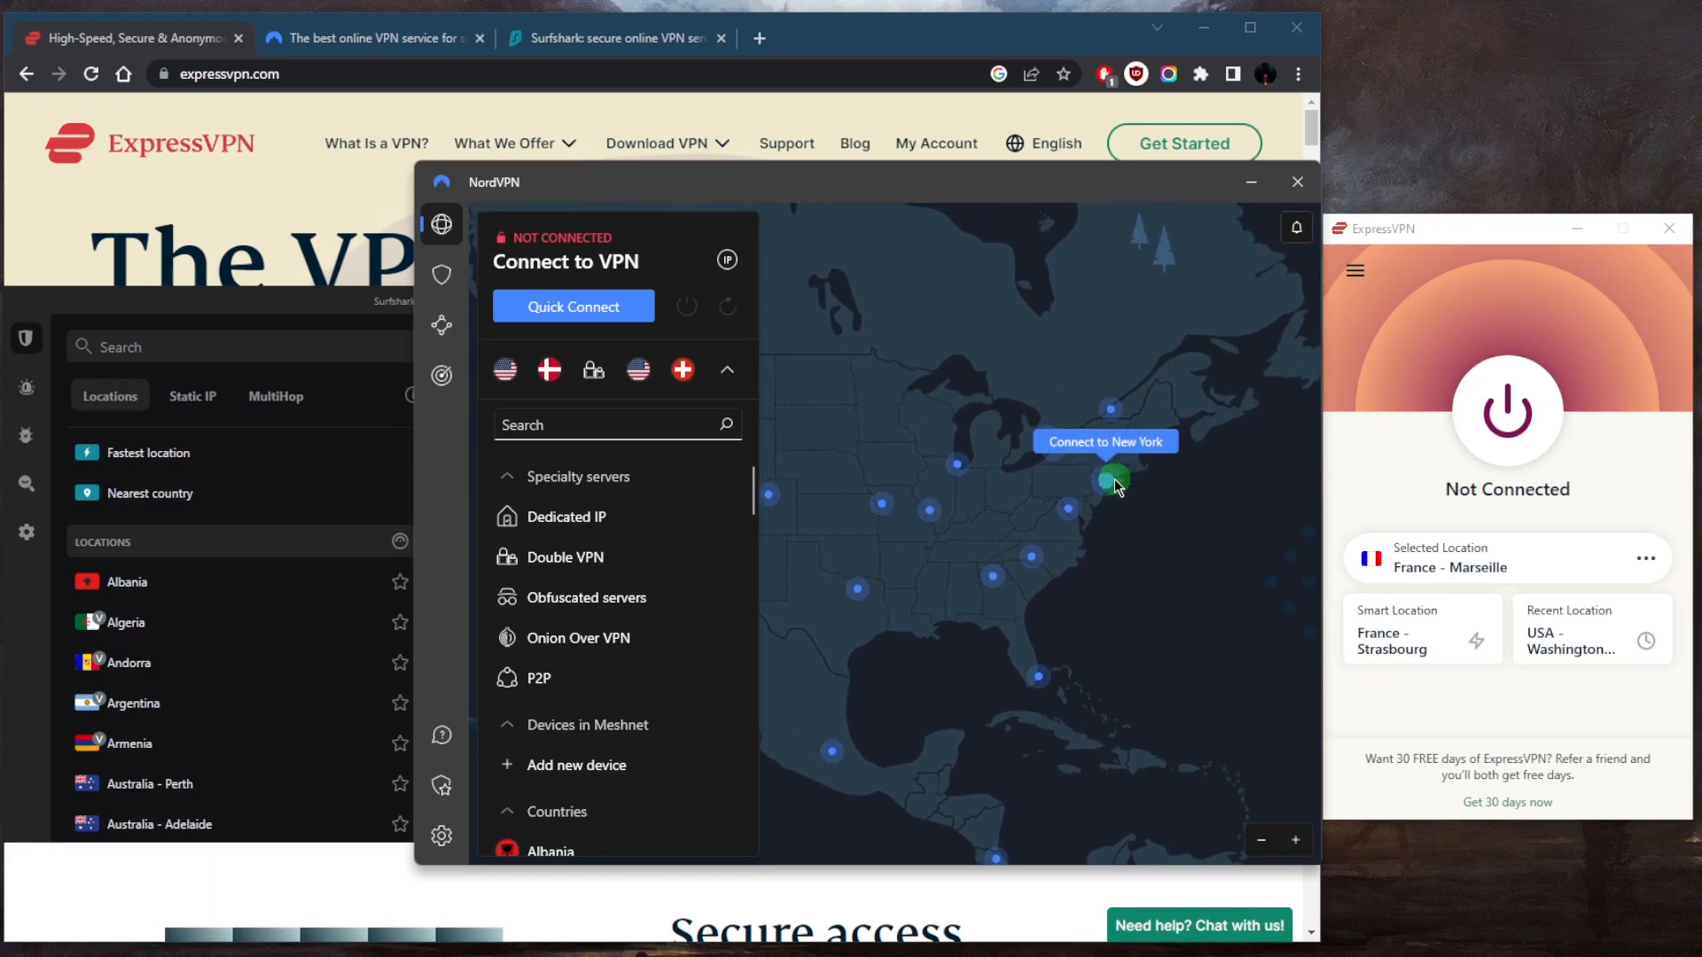
pyautogui.moveTo(1113, 511)
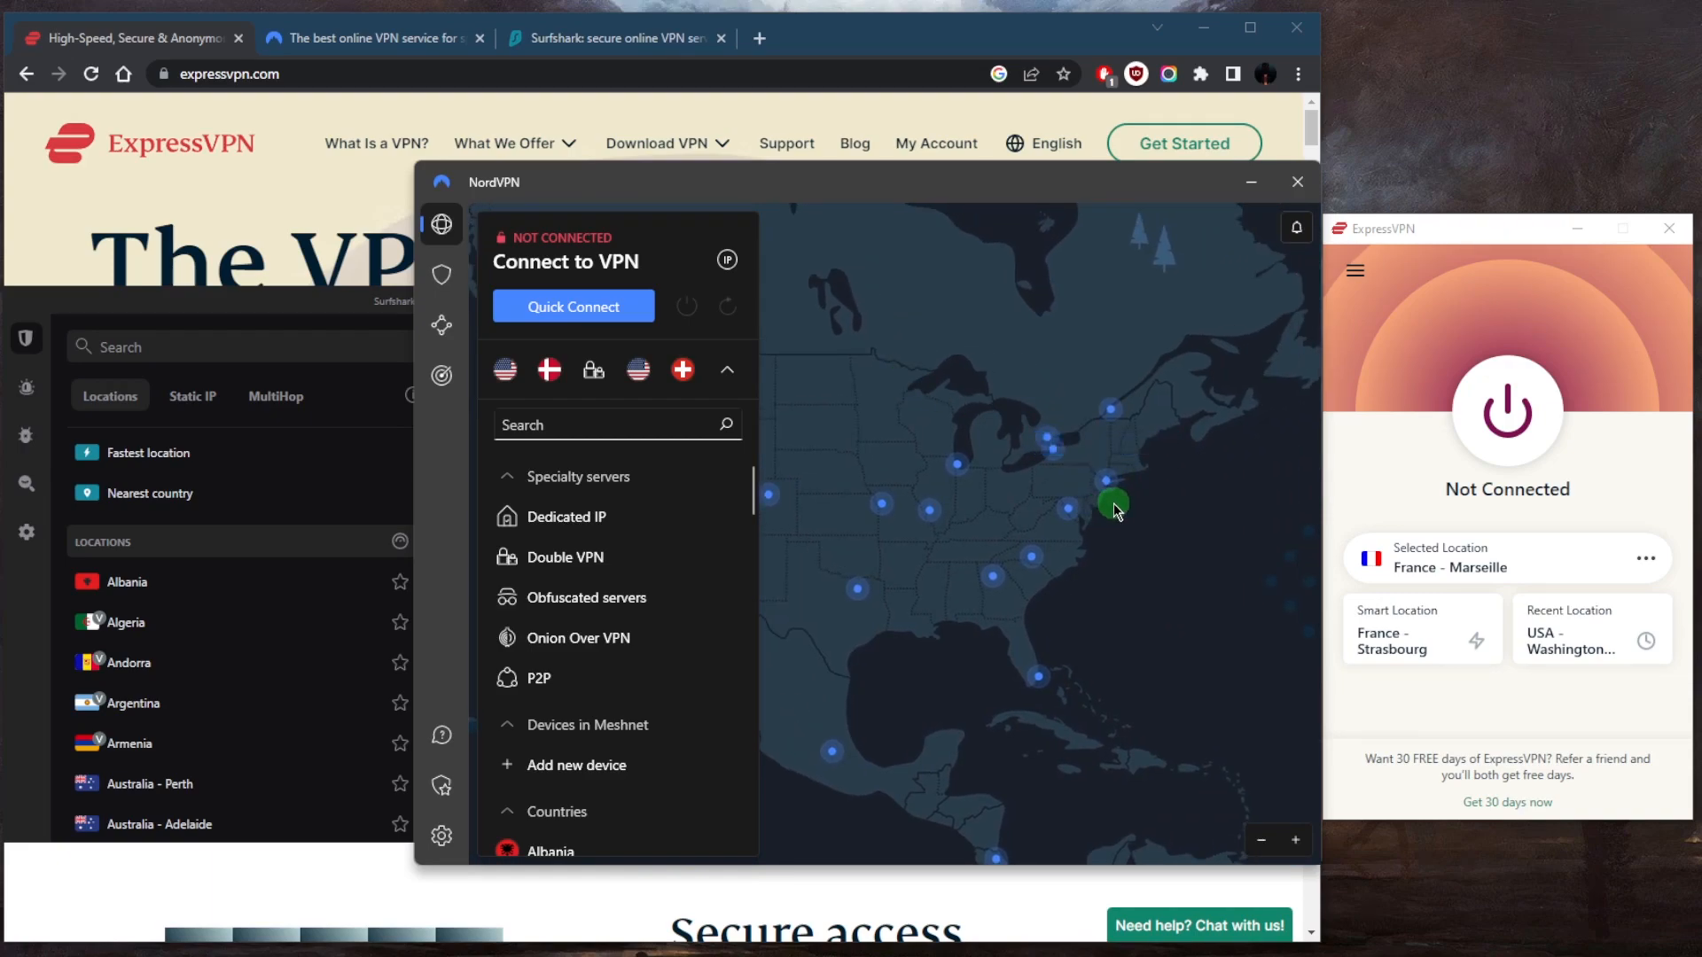
pyautogui.moveTo(1042, 443)
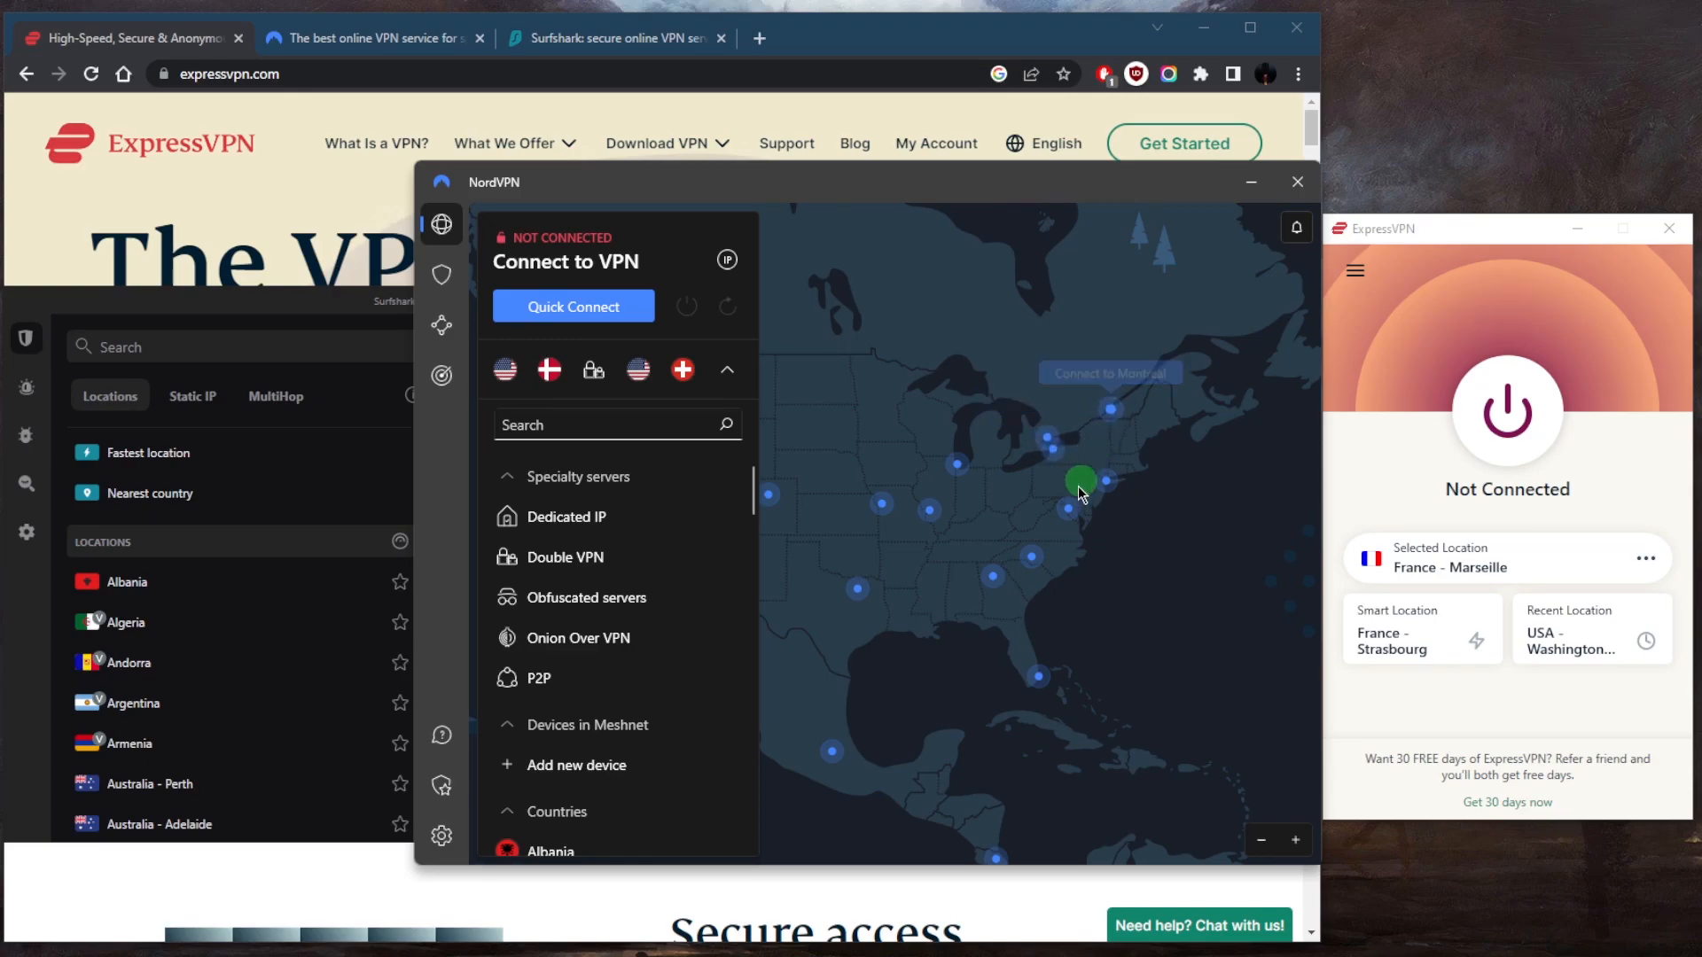
pyautogui.moveTo(1028, 578)
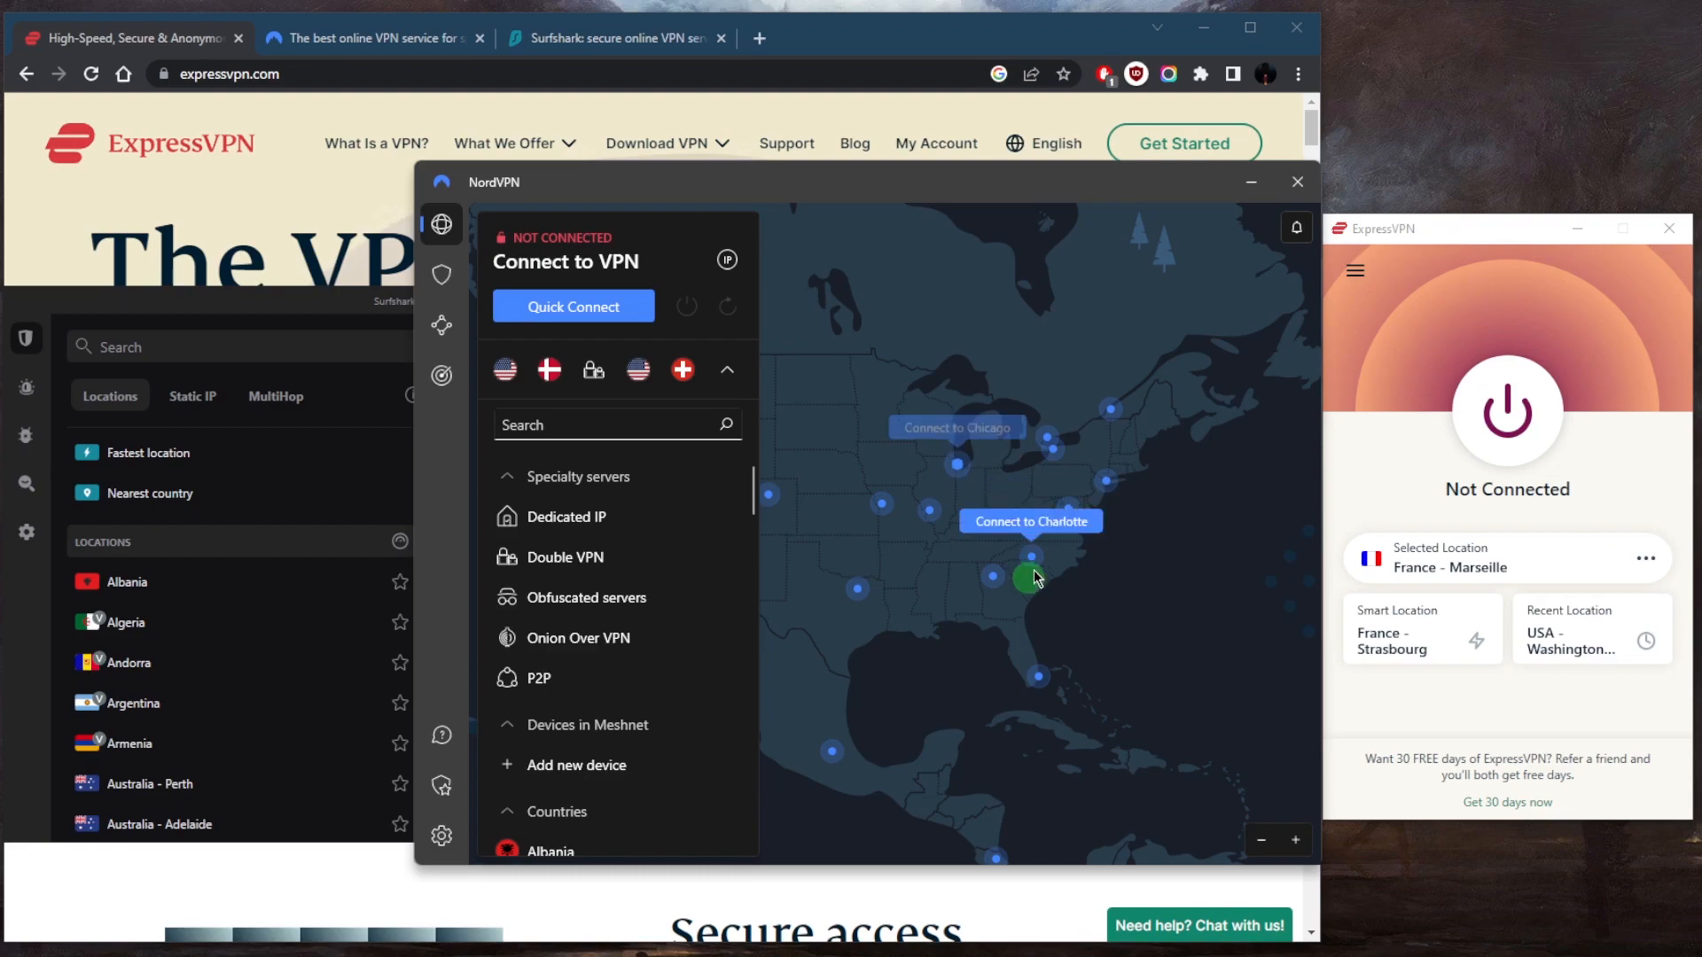
pyautogui.moveTo(925, 514)
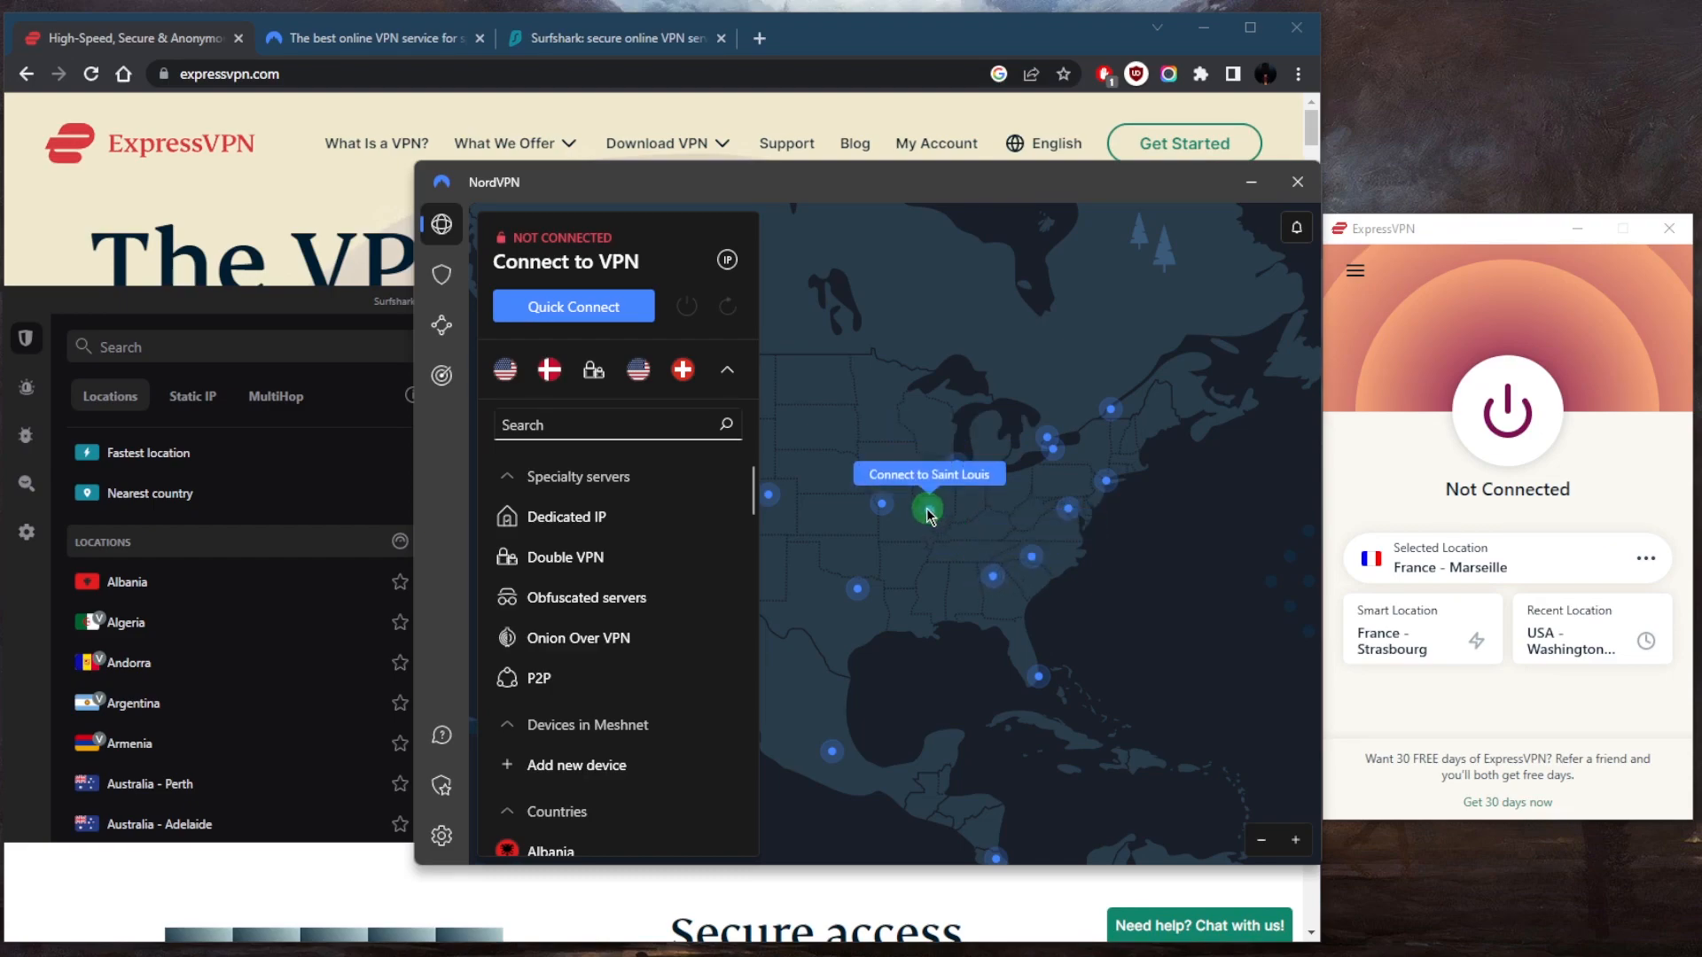
pyautogui.moveTo(881, 500)
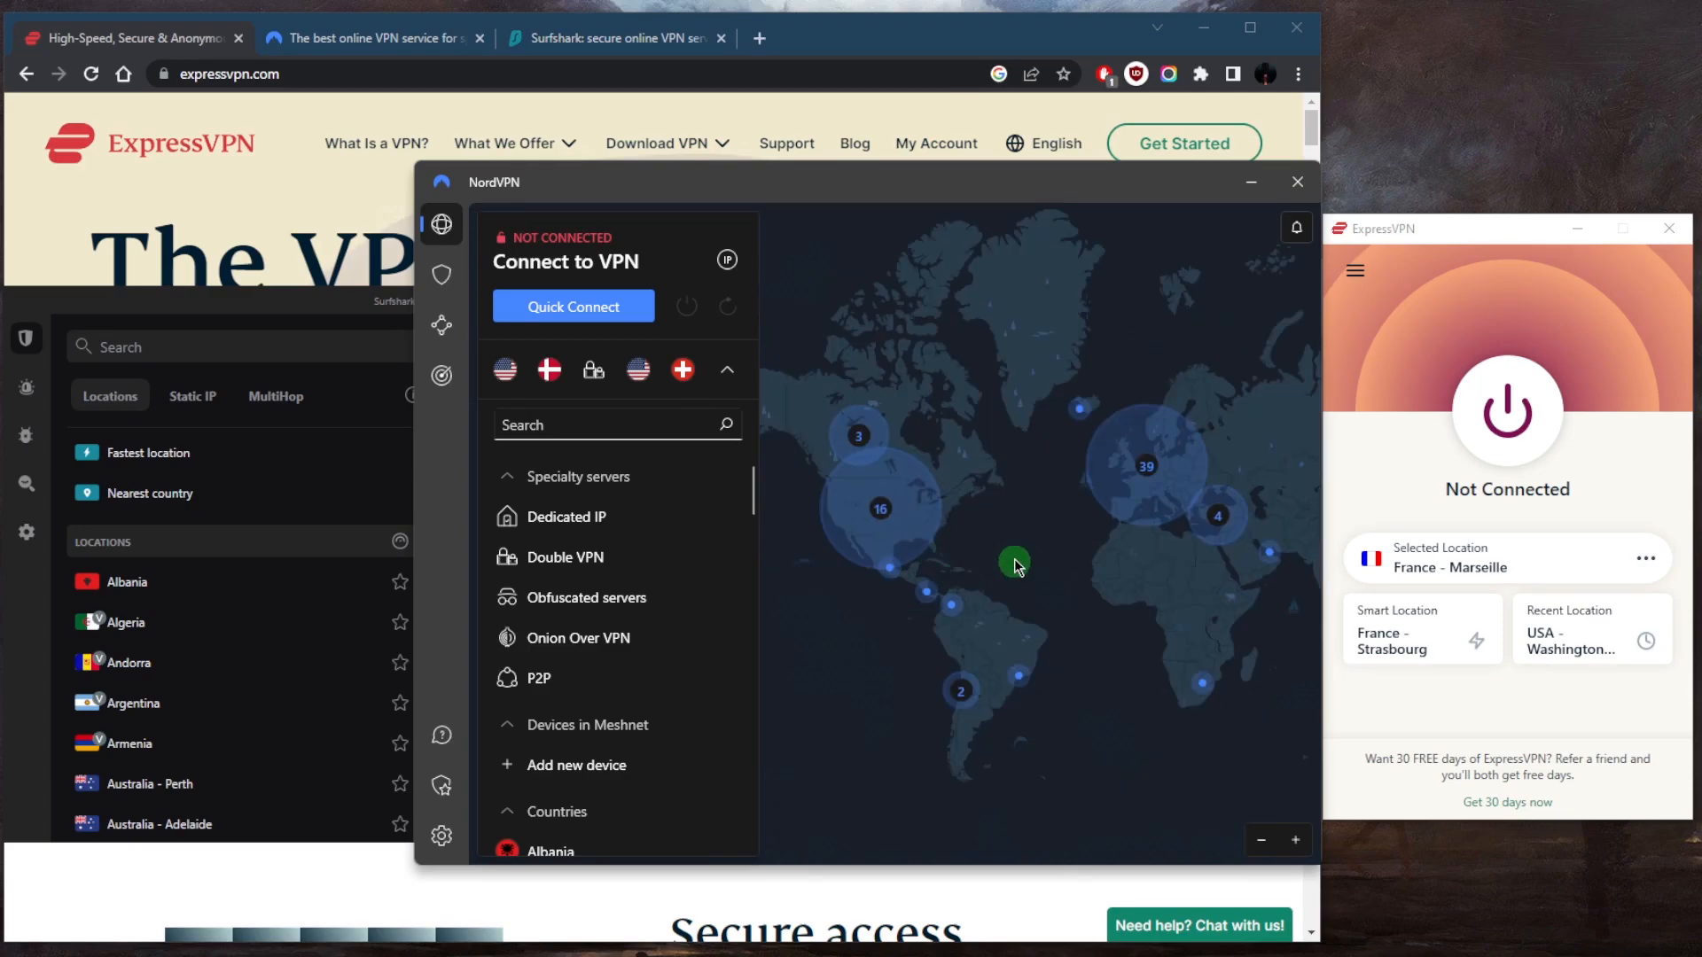
pyautogui.moveTo(983, 561)
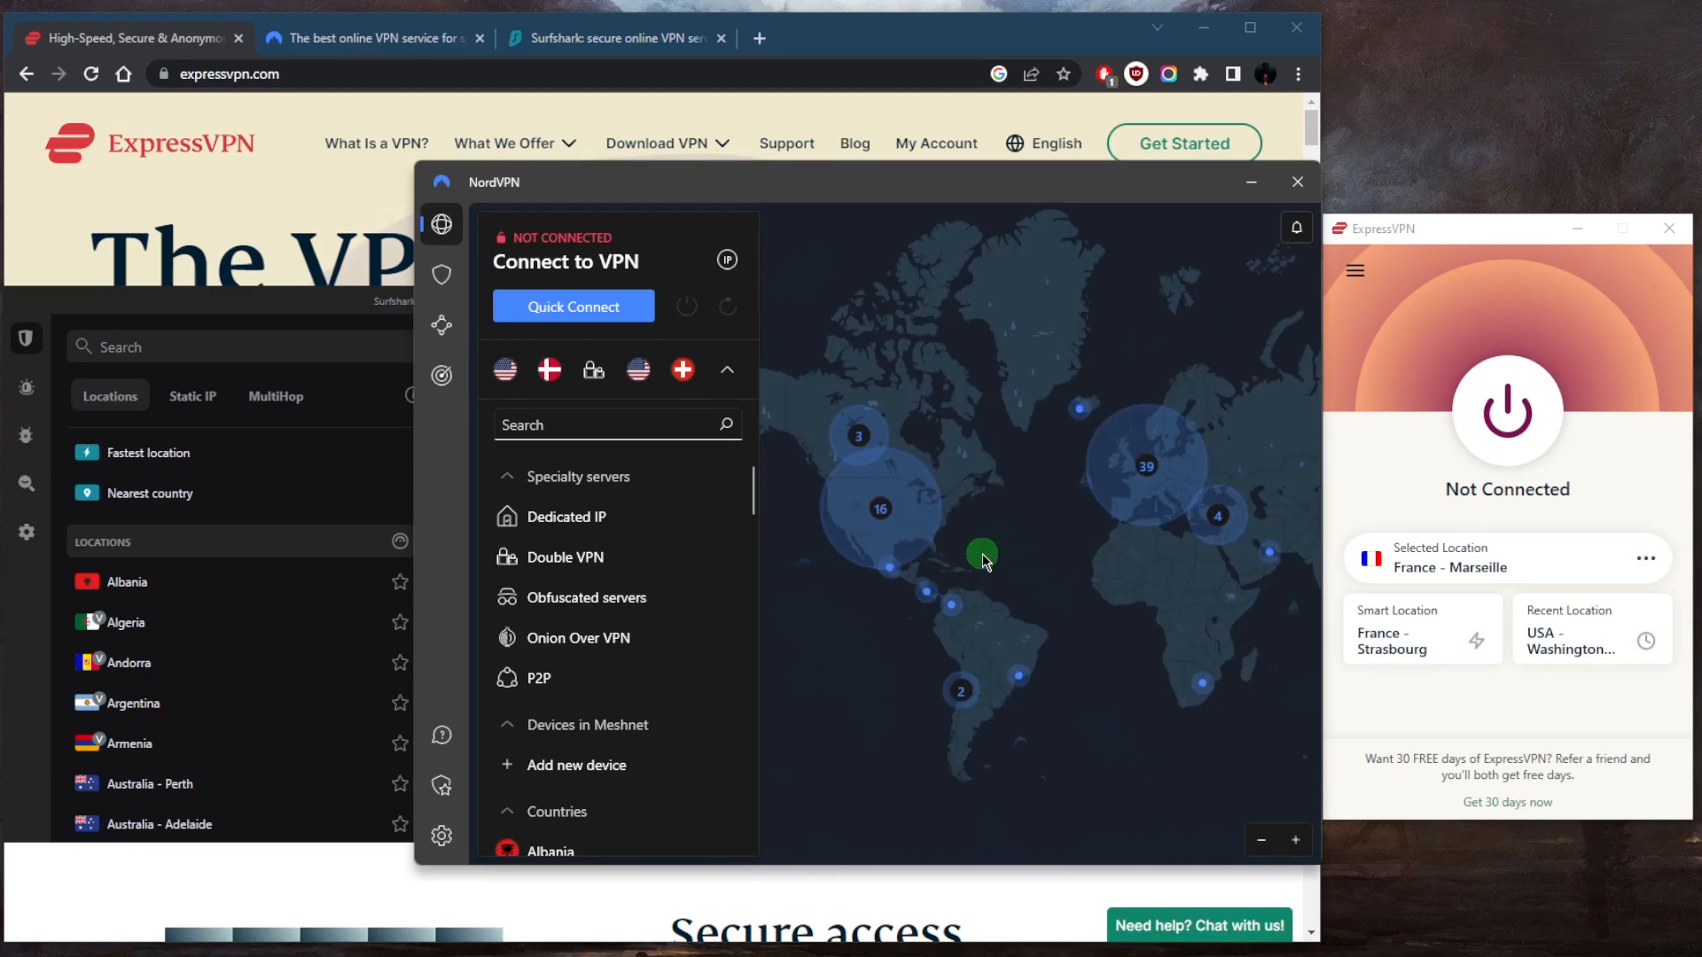
pyautogui.moveTo(1110, 522)
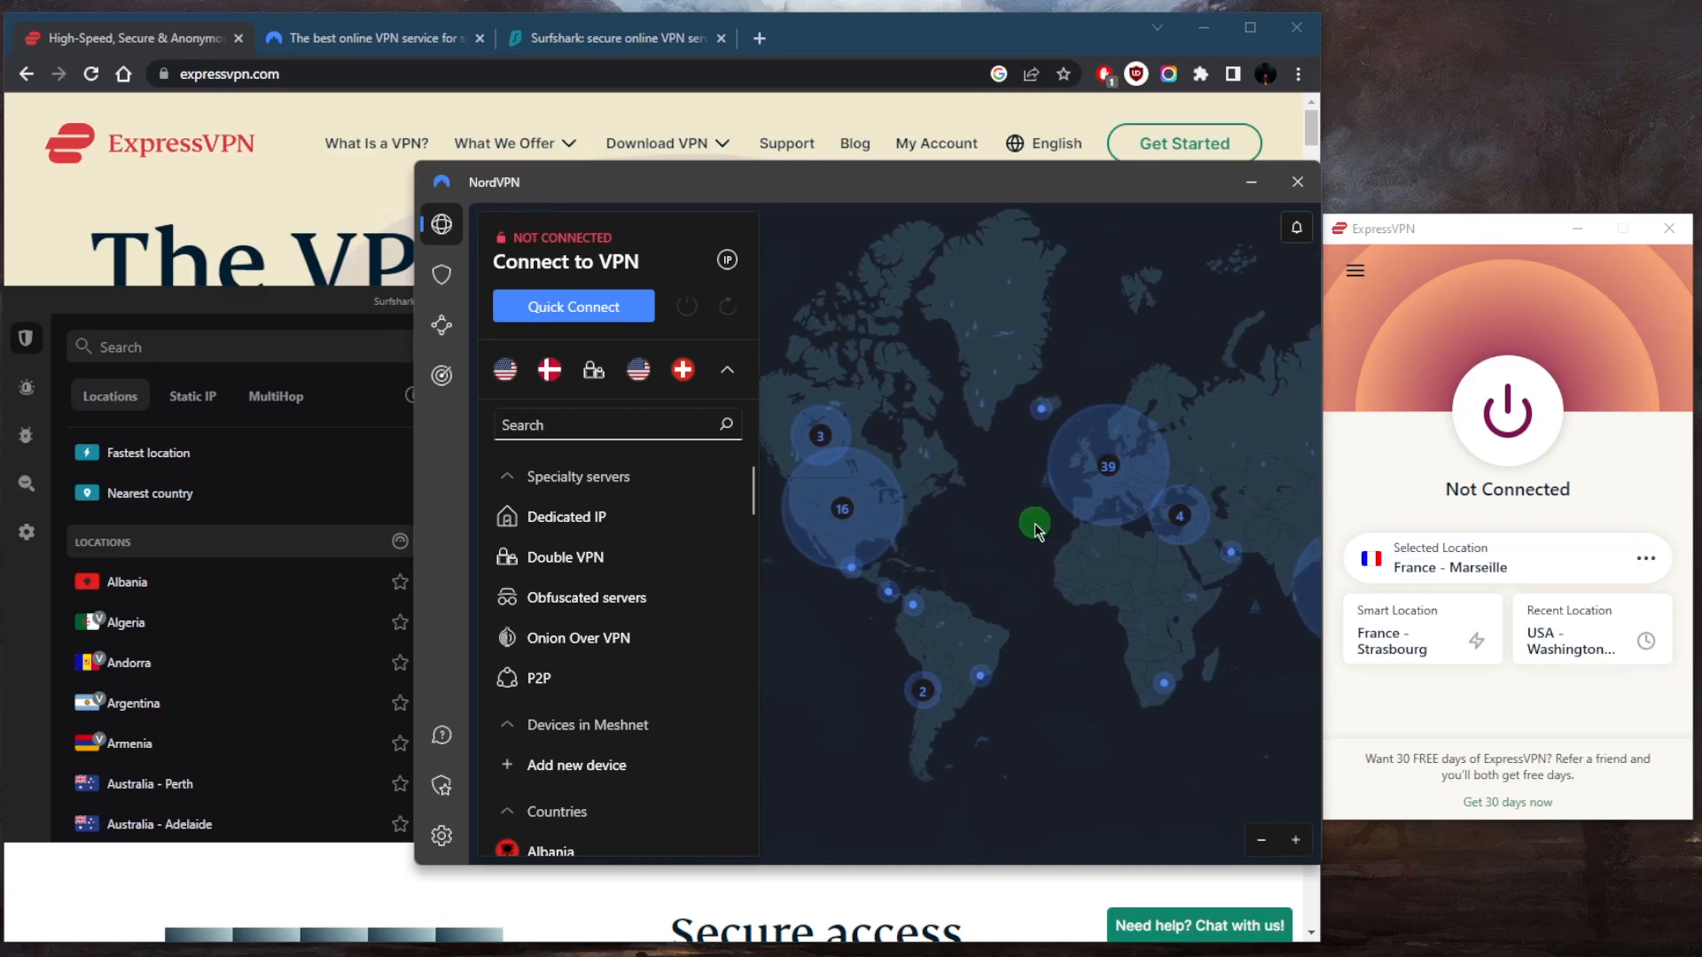
pyautogui.moveTo(957, 442)
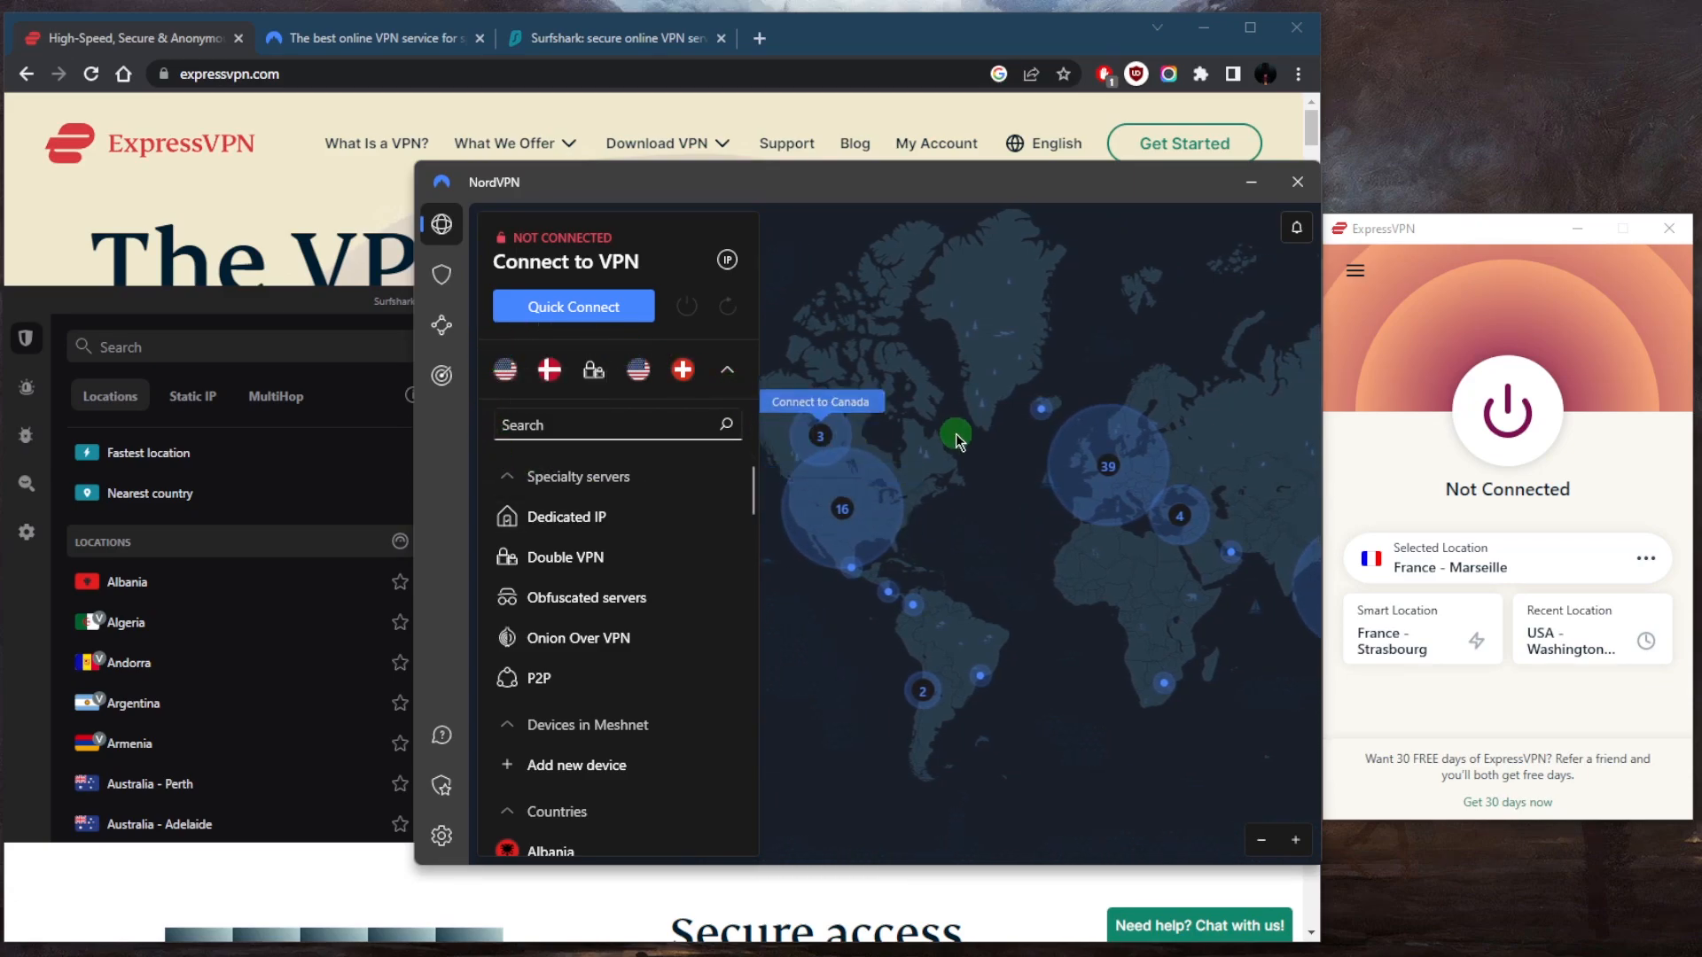
pyautogui.moveTo(1383, 383)
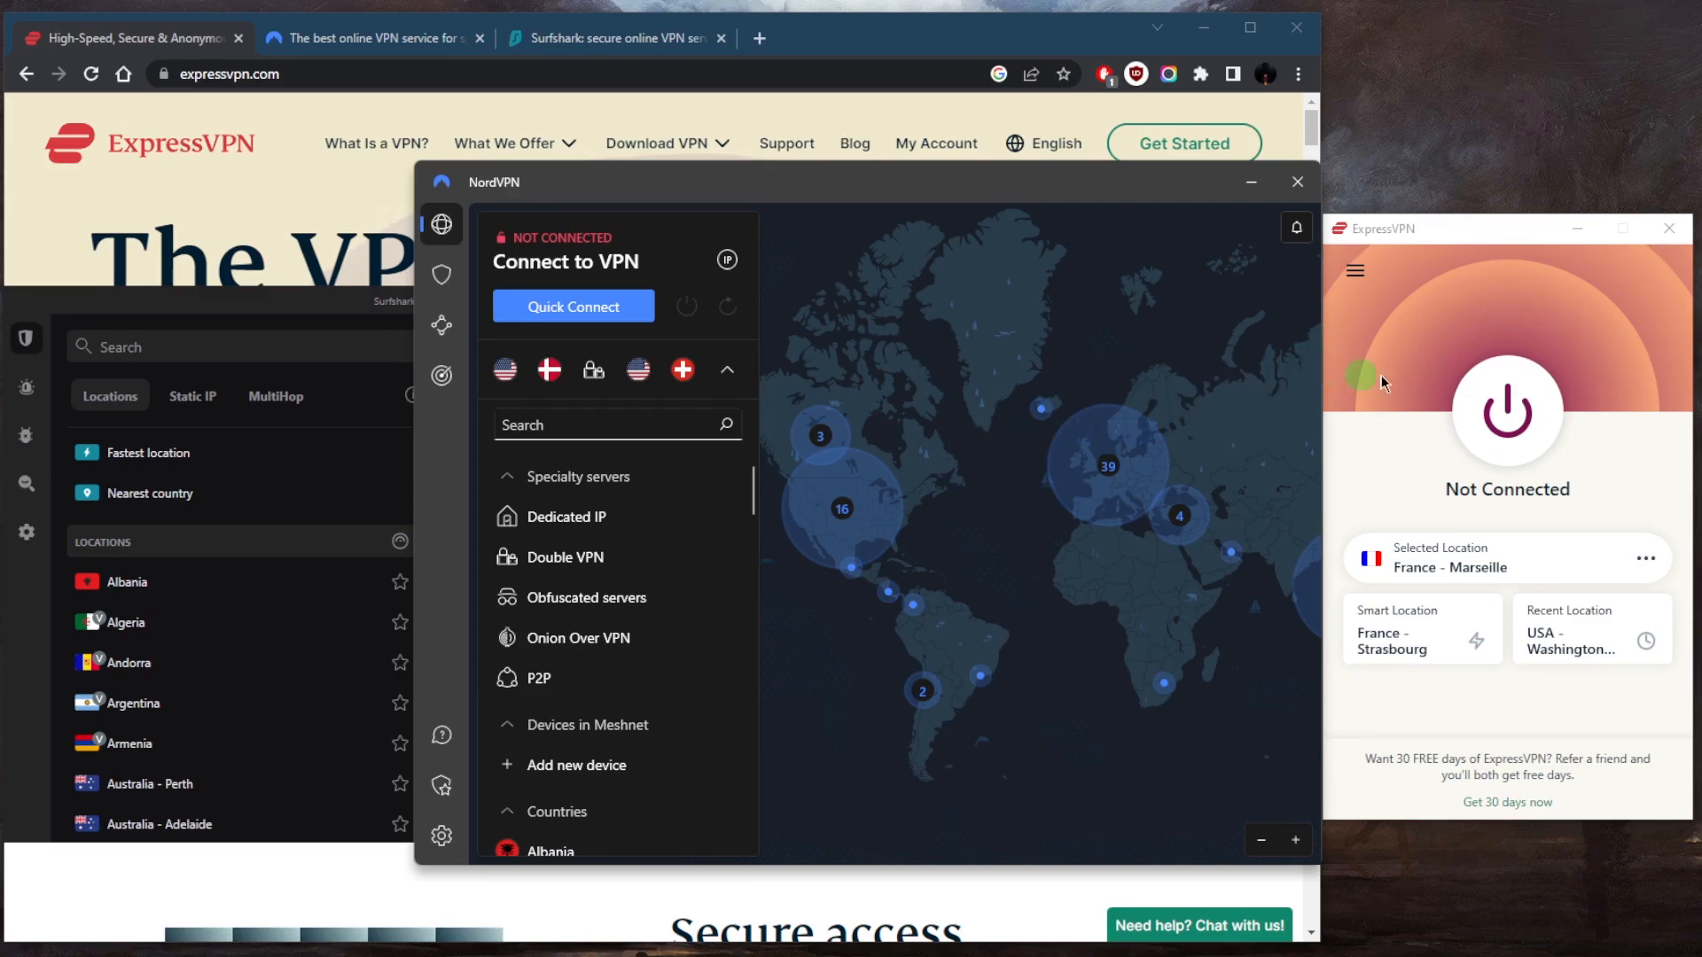
pyautogui.moveTo(1365, 343)
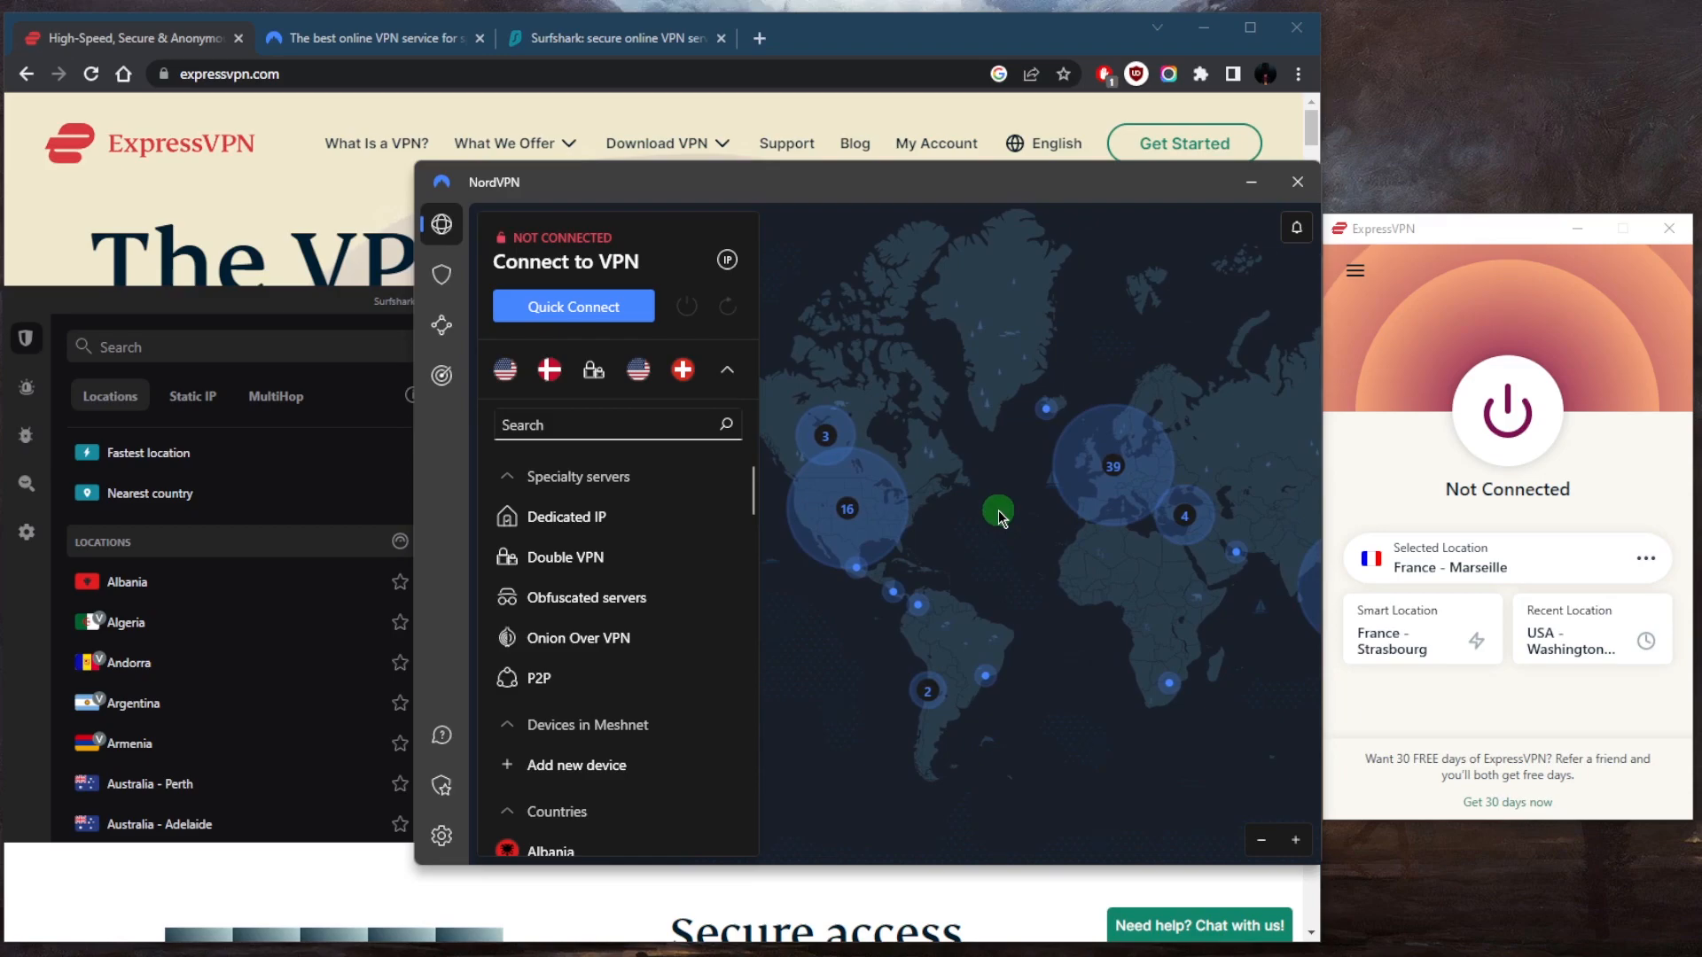
pyautogui.moveTo(1136, 479)
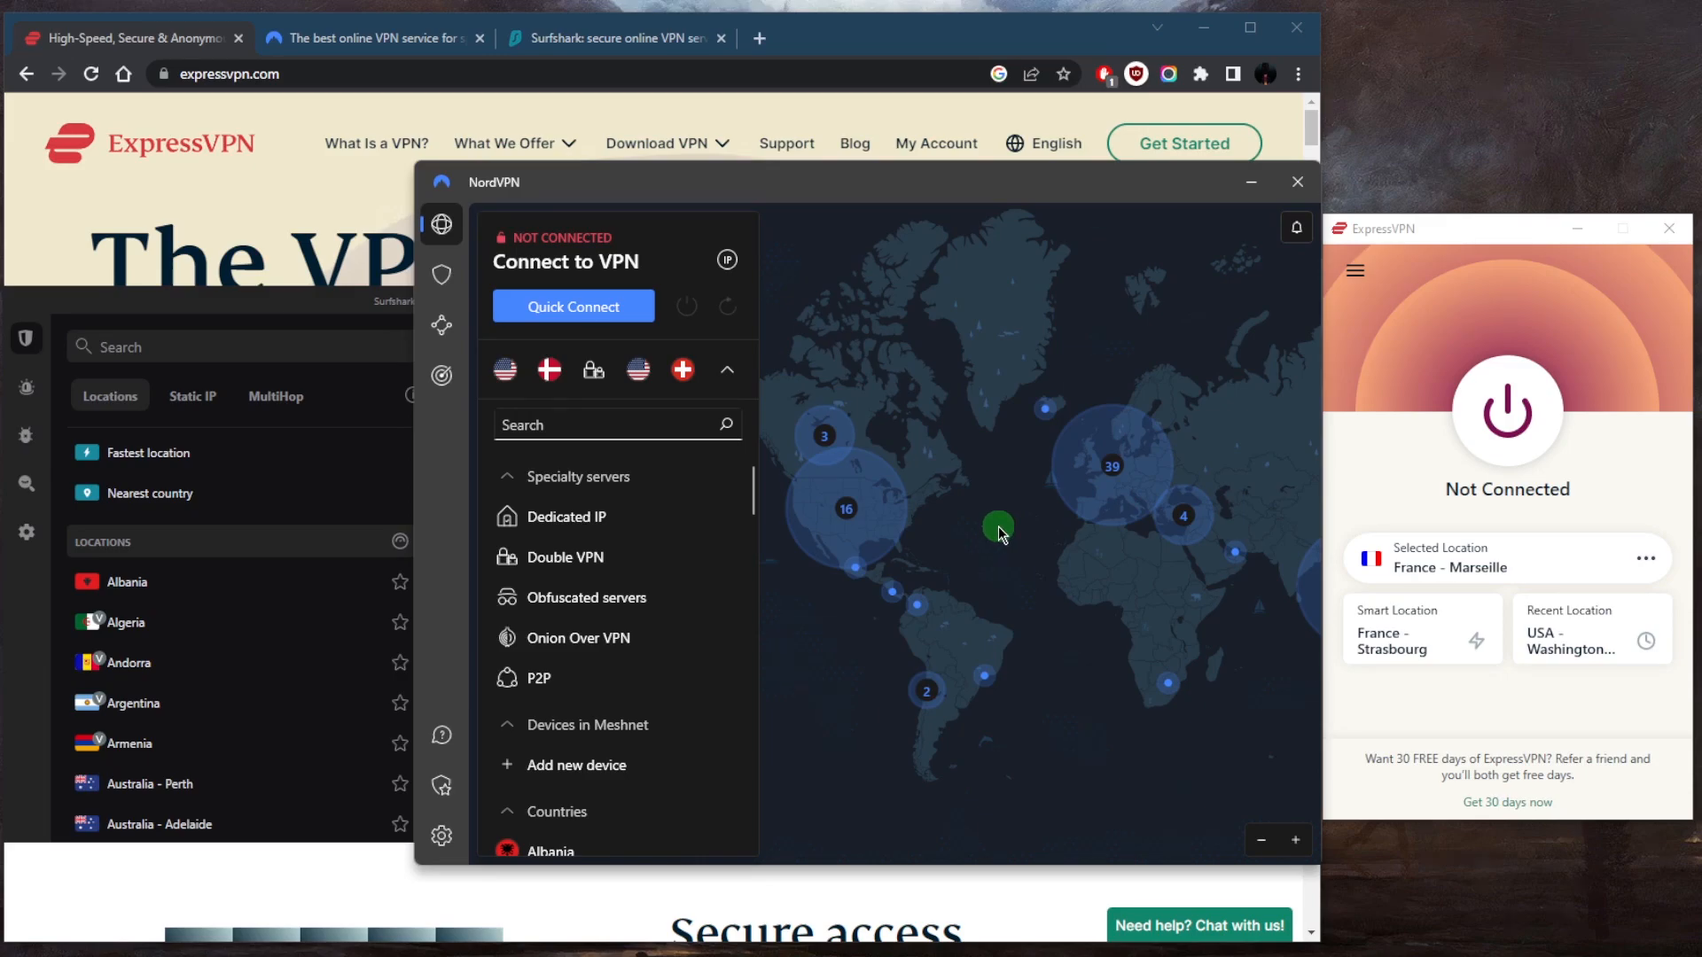
pyautogui.moveTo(870, 532)
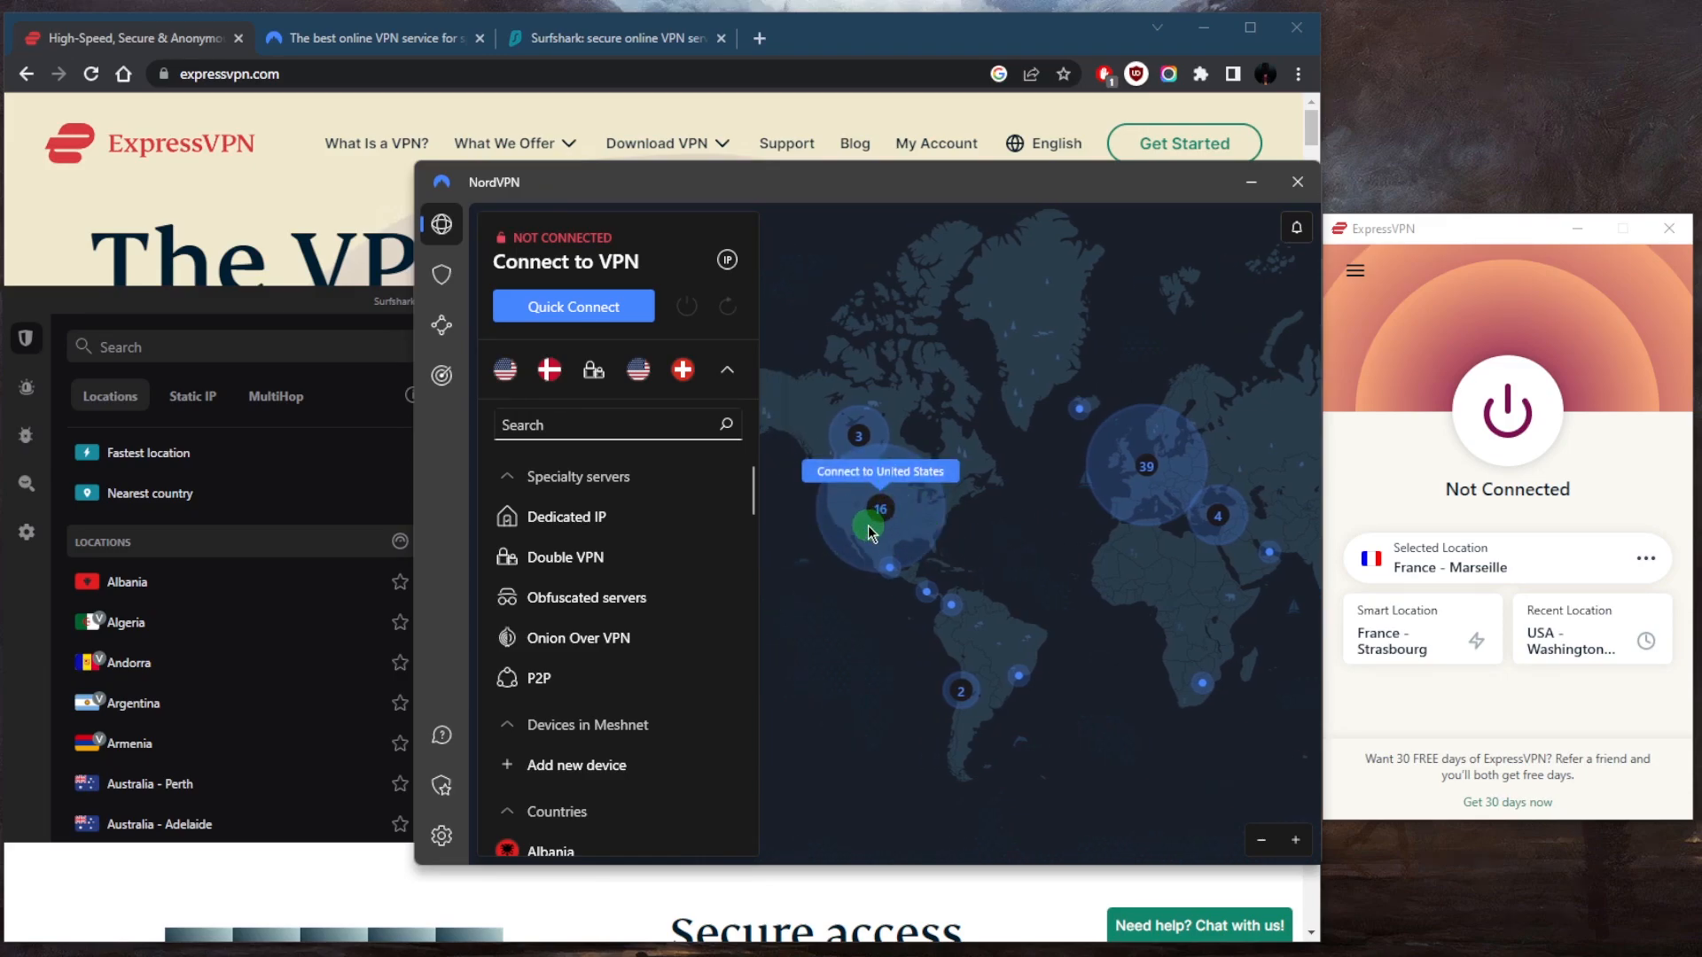
pyautogui.moveTo(886, 521)
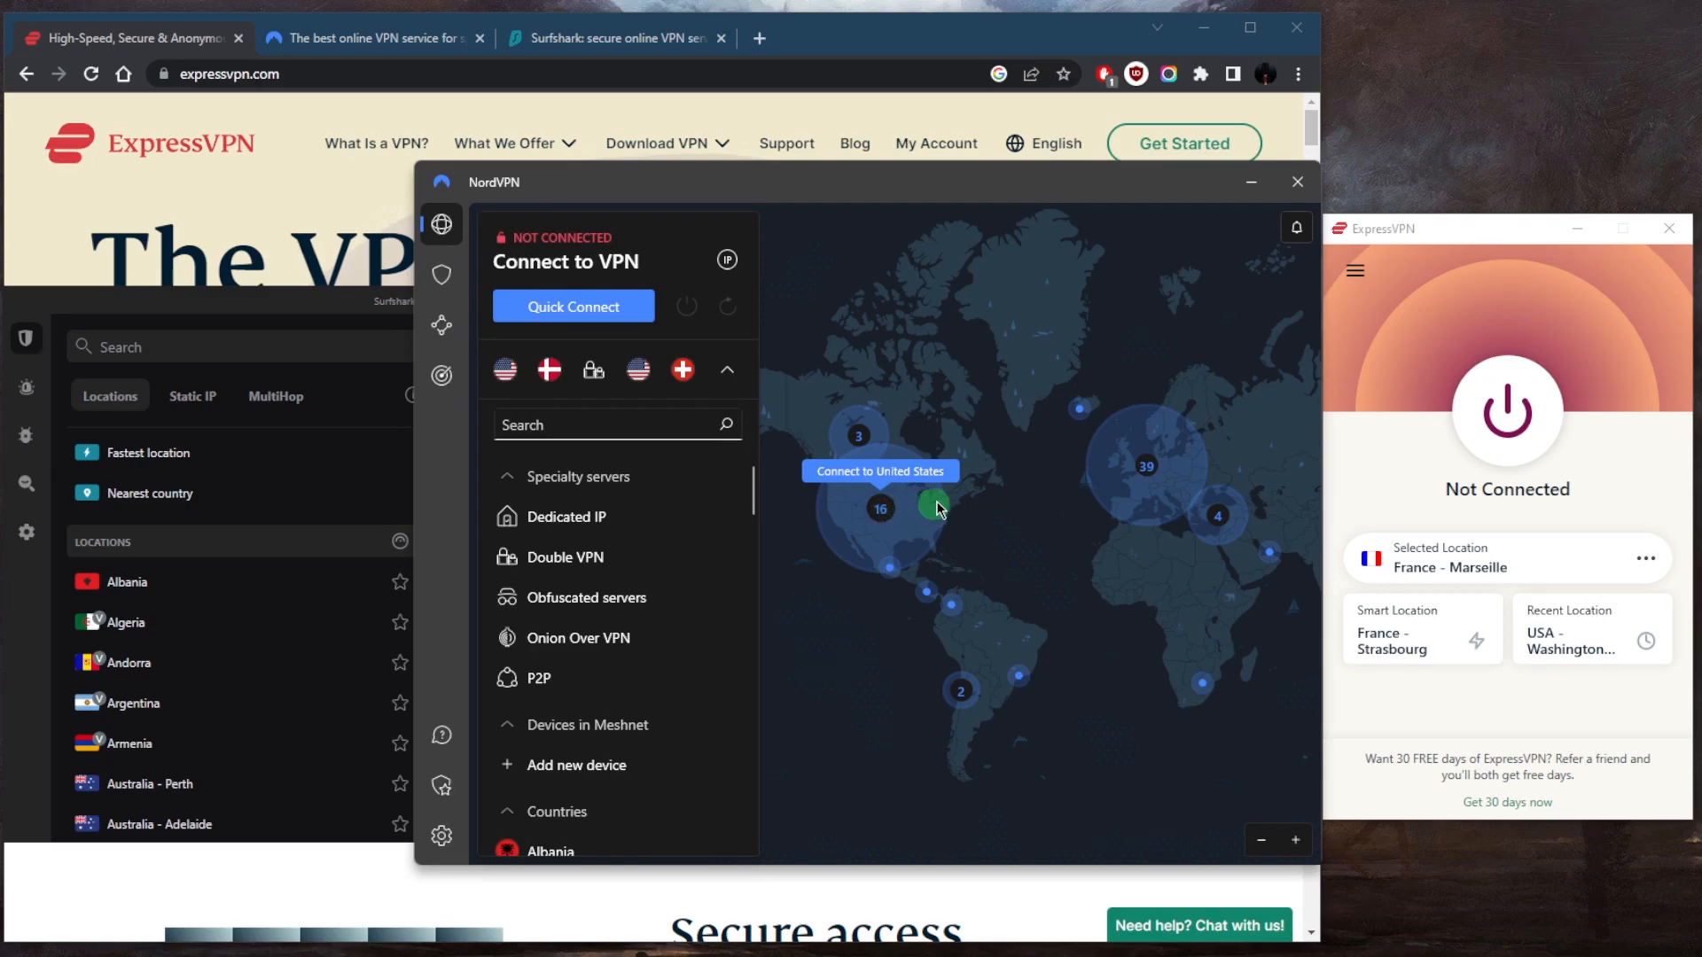
pyautogui.moveTo(1040, 569)
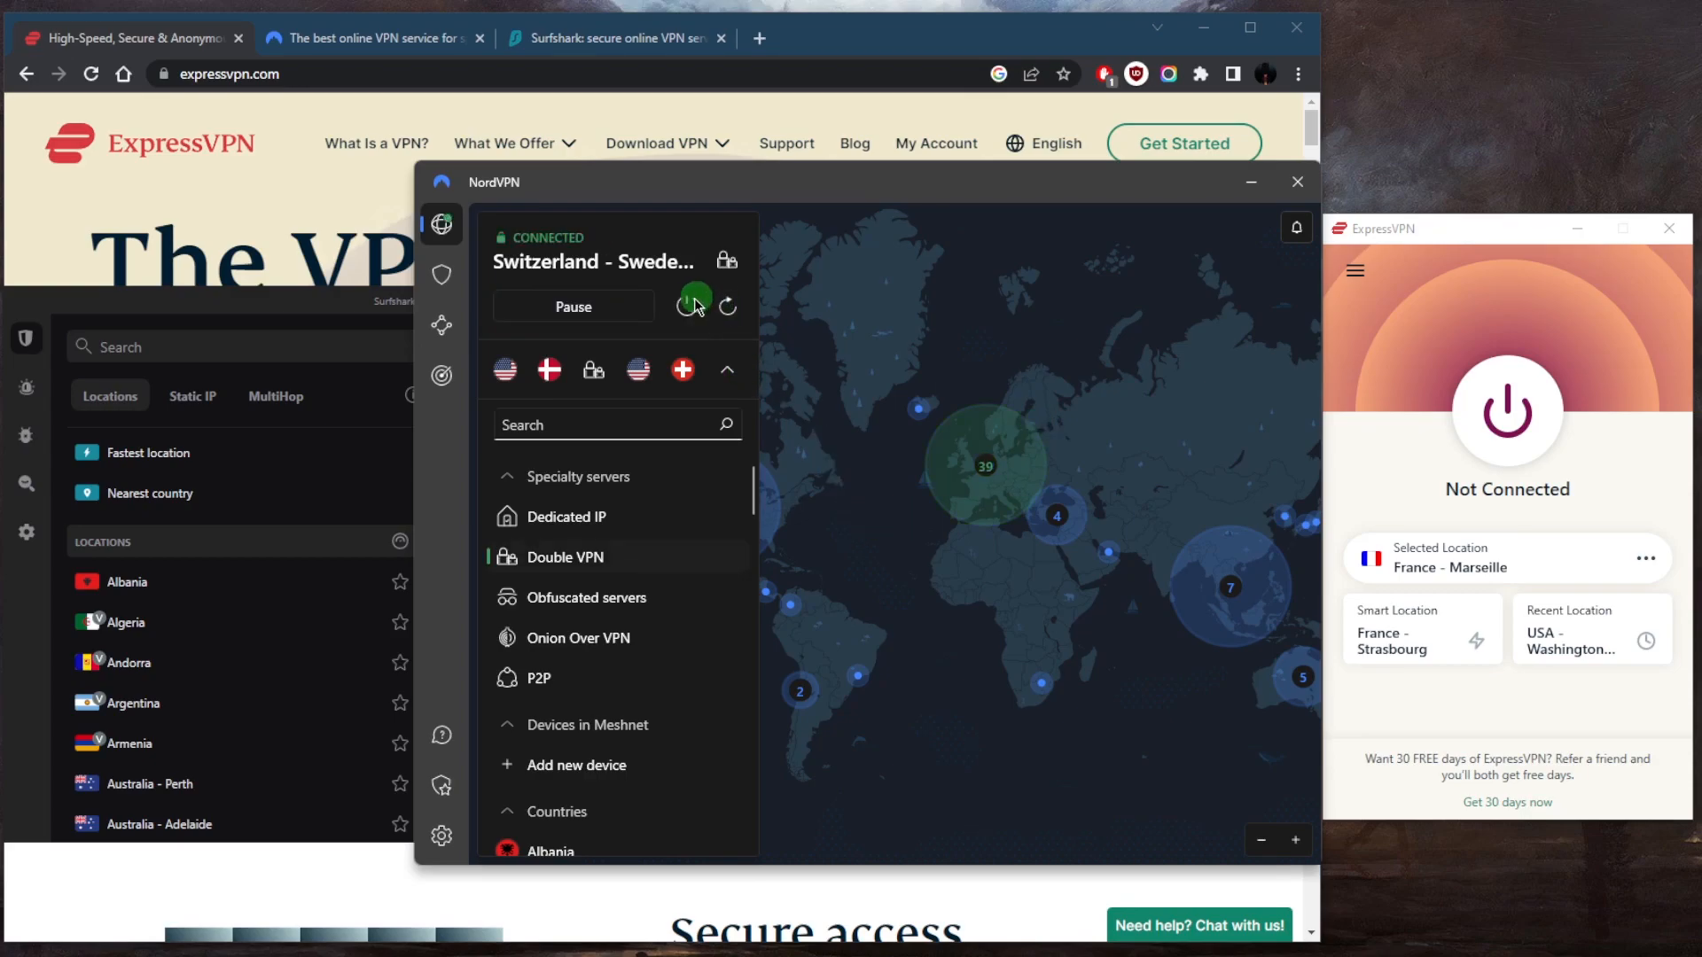
# End the Double VPN connection routed through Switzerland.
pyautogui.click(693, 305)
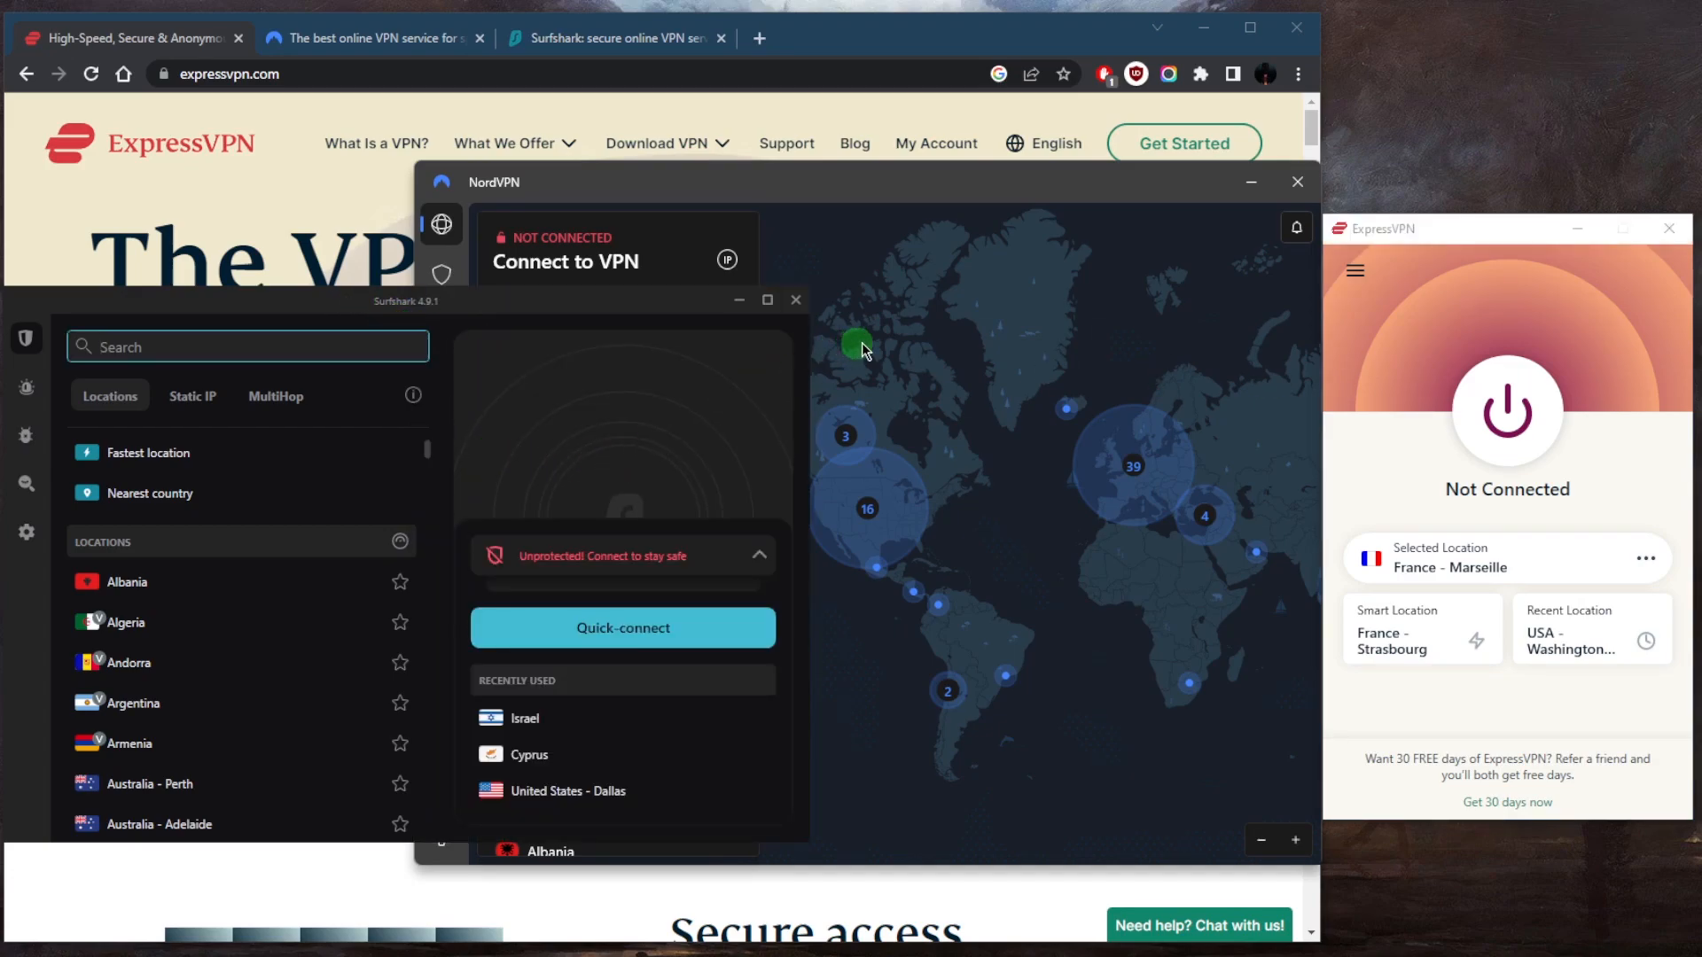
pyautogui.moveTo(861, 446)
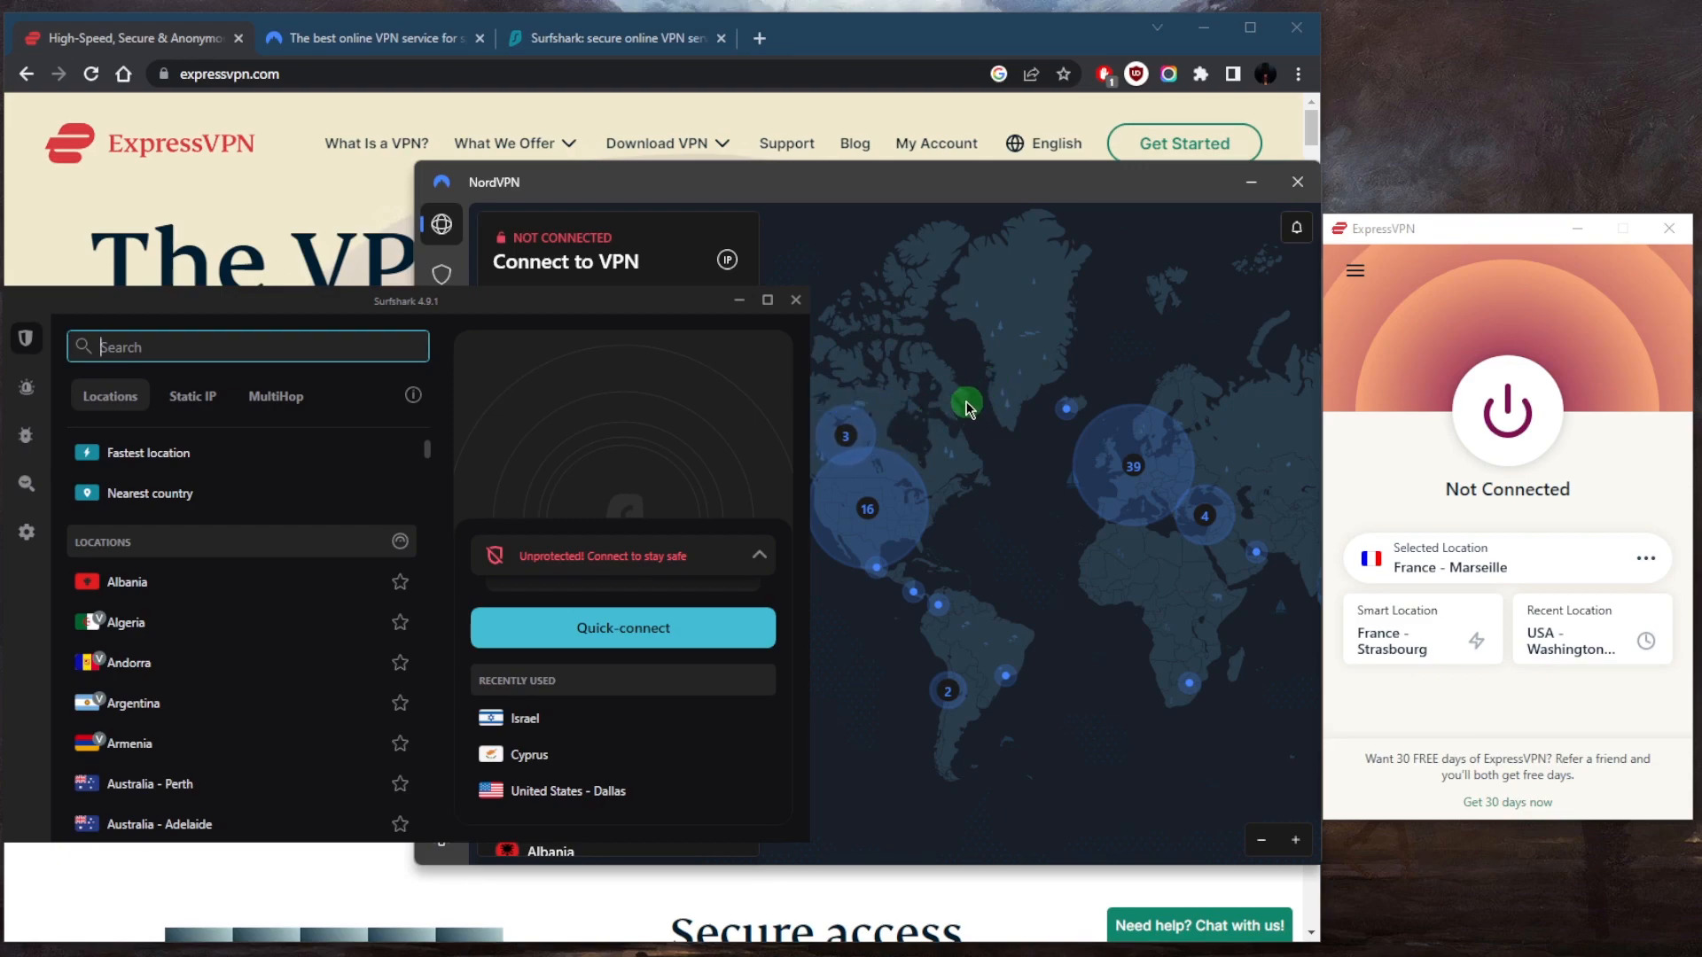
pyautogui.moveTo(1278, 466)
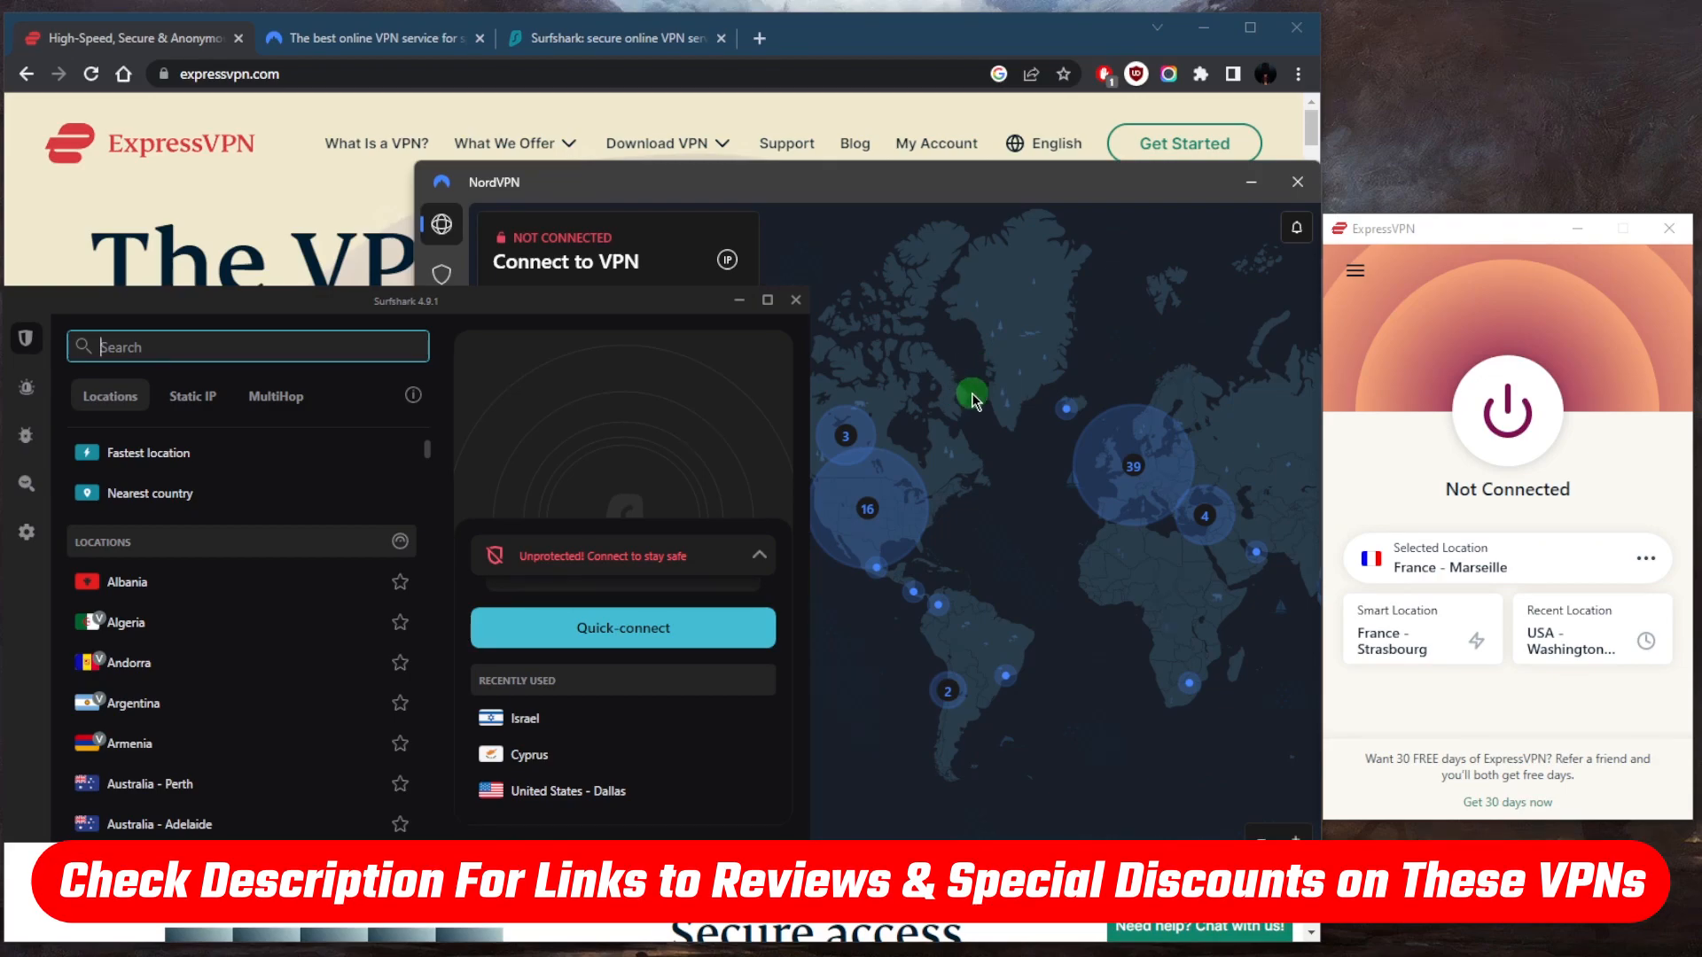
pyautogui.moveTo(989, 458)
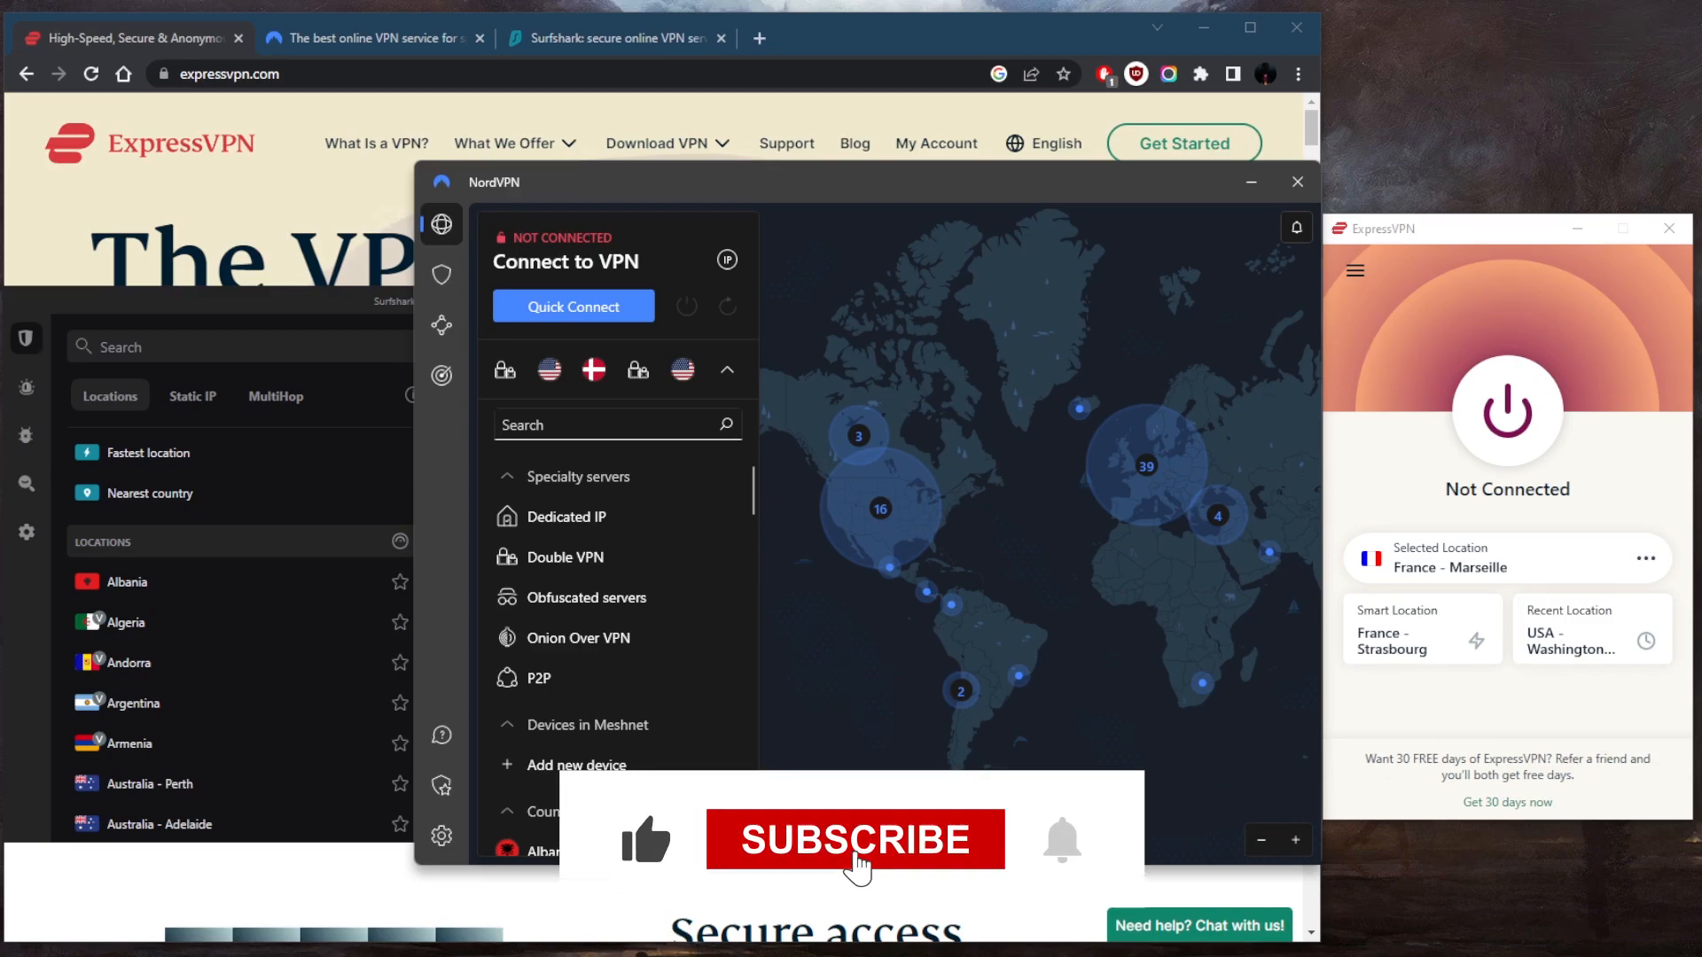
# Bring NordVPN's server list back in front after checking Surfshark's unprotected status.
pyautogui.click(855, 841)
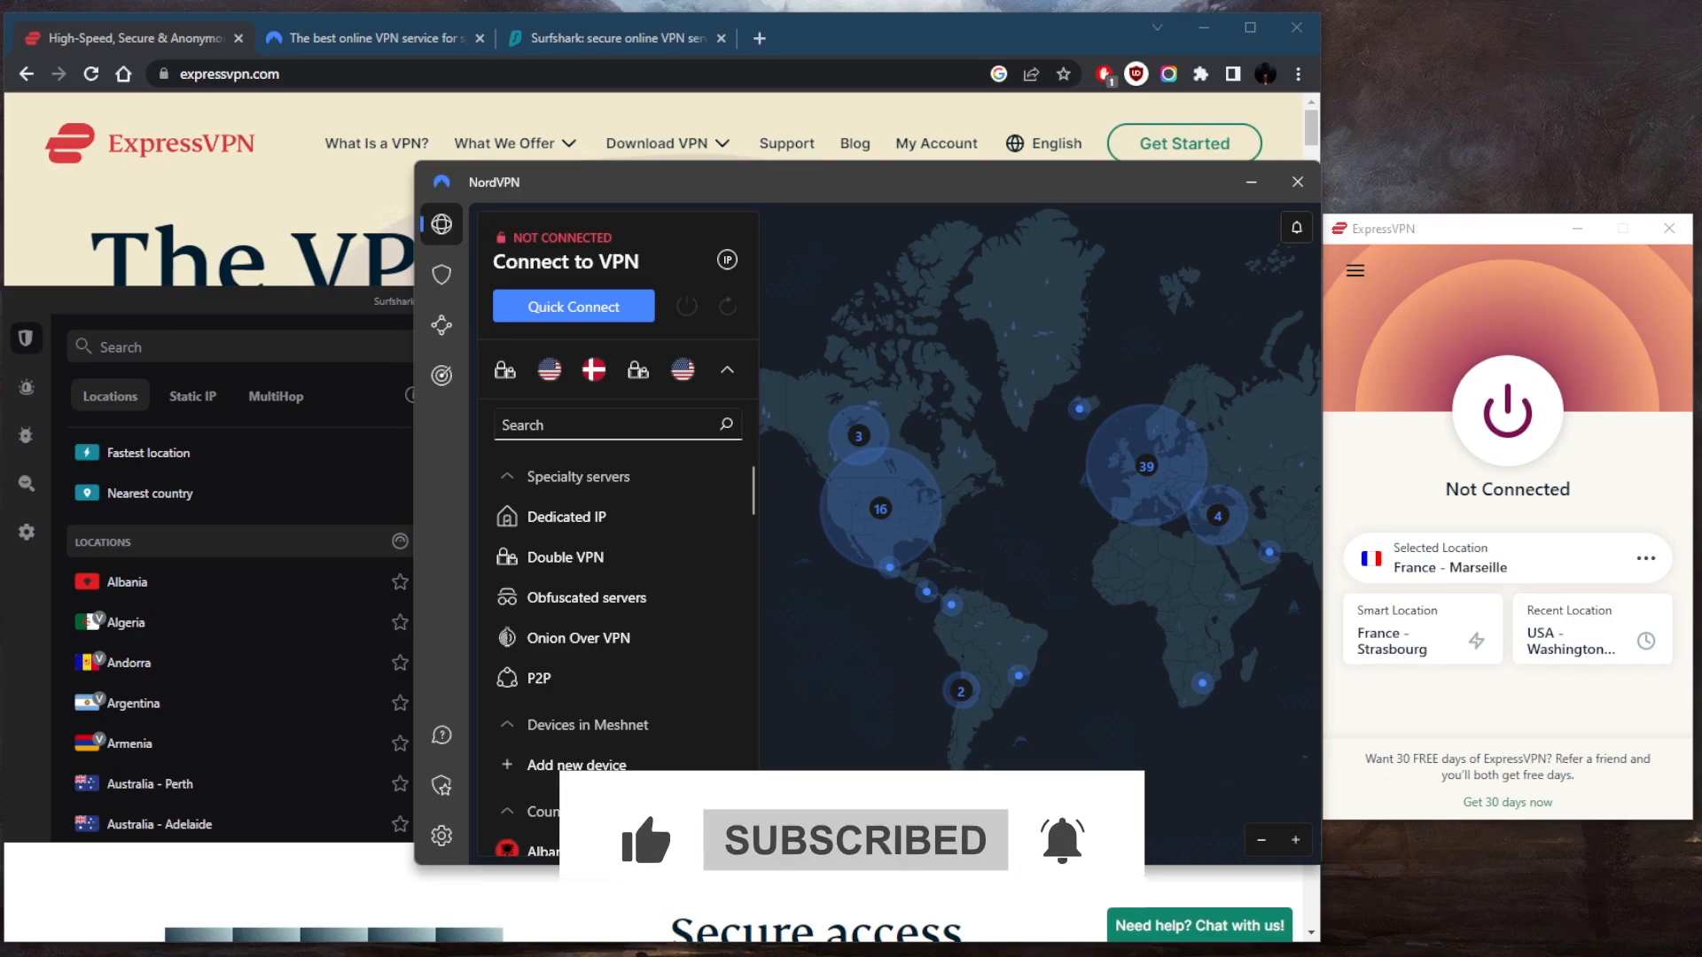